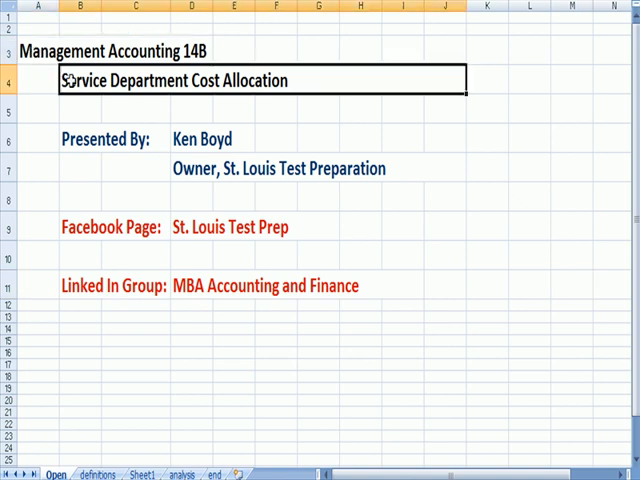
# - Switch from the Management Accounting 14B title page to the Canary Plc allocation sheet
pyautogui.click(195, 138)
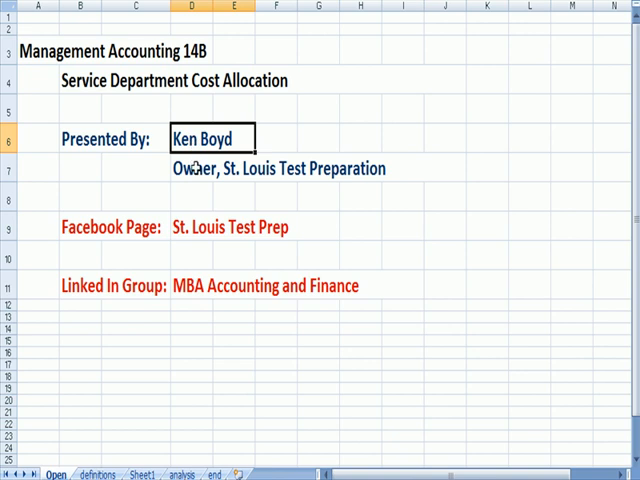
pyautogui.click(200, 168)
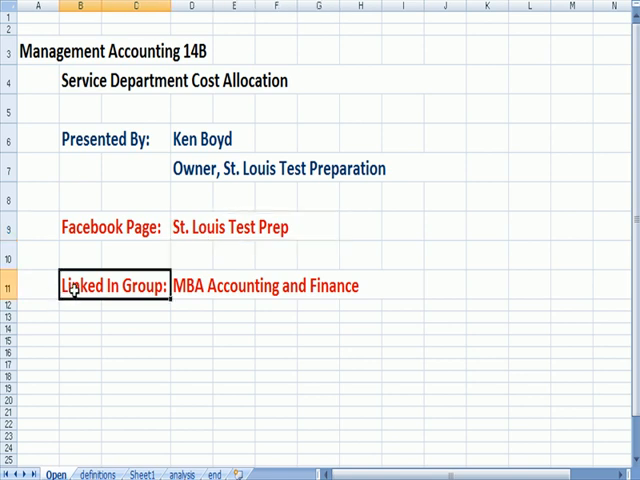
pyautogui.moveTo(72, 290)
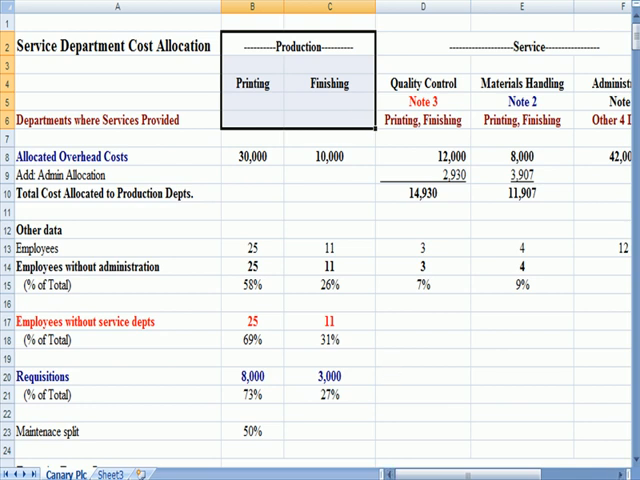
pyautogui.hscroll(3)
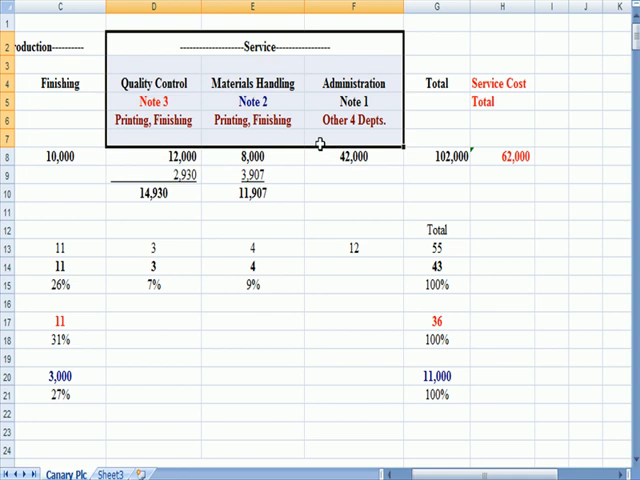
pyautogui.moveTo(231, 78)
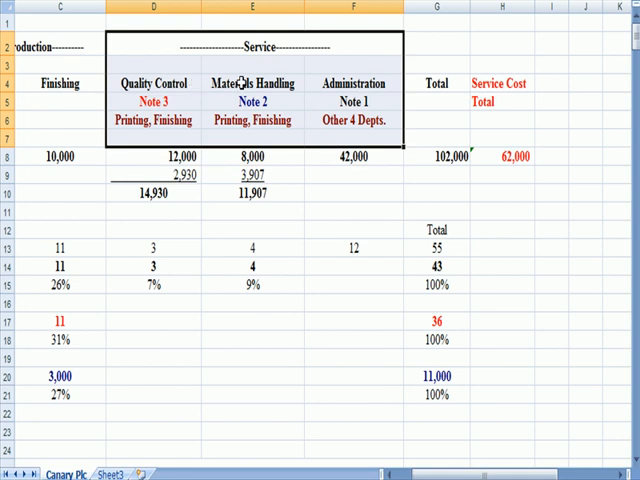
pyautogui.moveTo(372, 69)
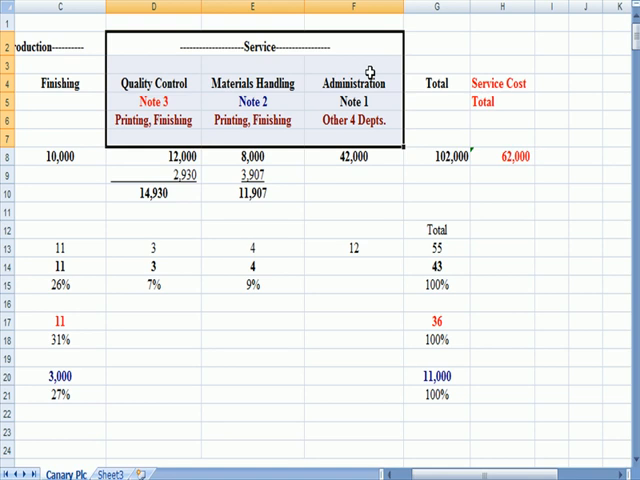
pyautogui.click(502, 248)
pyautogui.write('K')
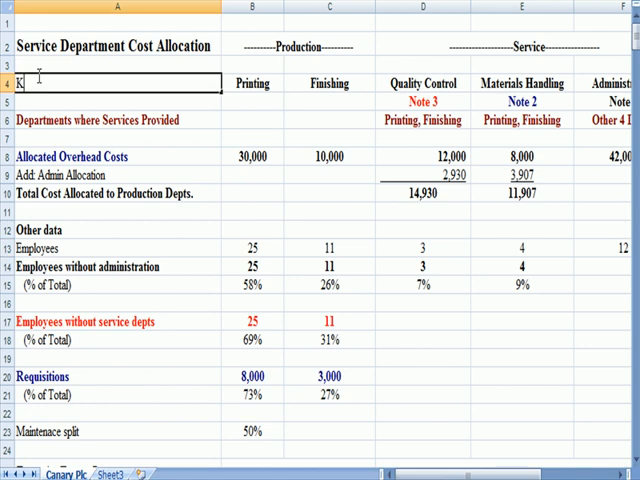
# - Enter the label 'Key: All Service Costs- Allocated Out/ Production' in row 4
pyautogui.write('ey As')
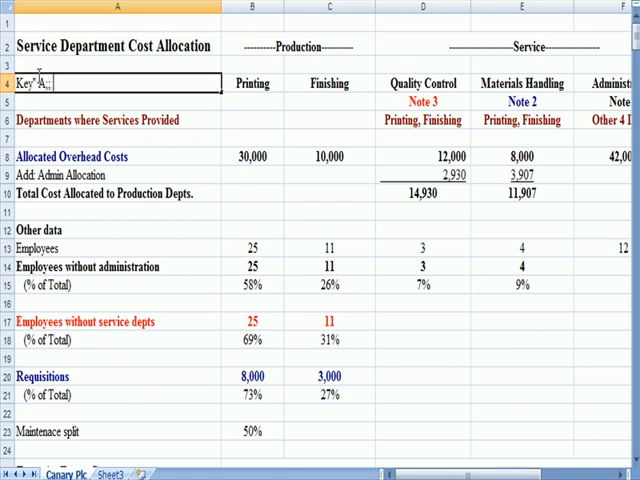
pyautogui.write('All S')
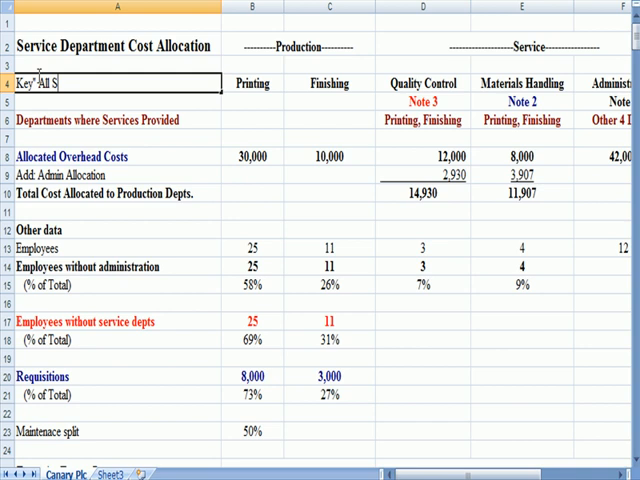
pyautogui.write('ervice Costs')
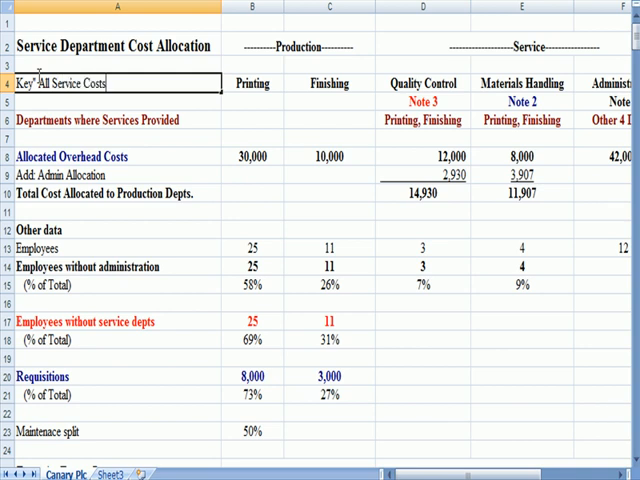
pyautogui.write('- Allocat')
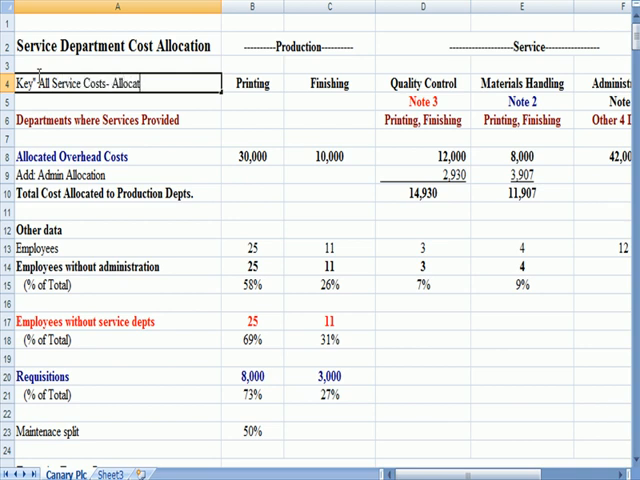
pyautogui.write('ed out')
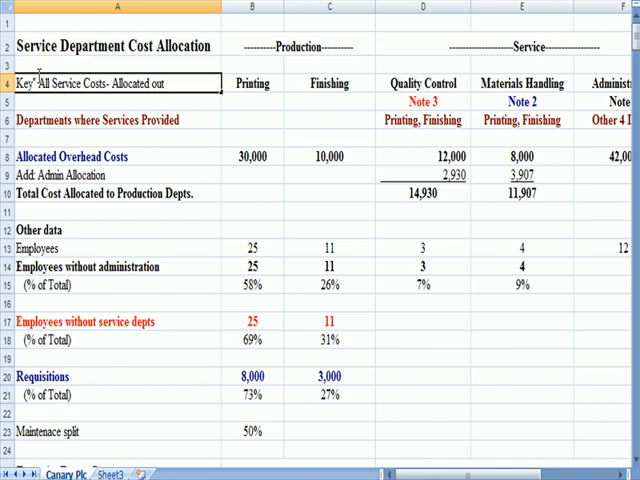
pyautogui.write('/ Production')
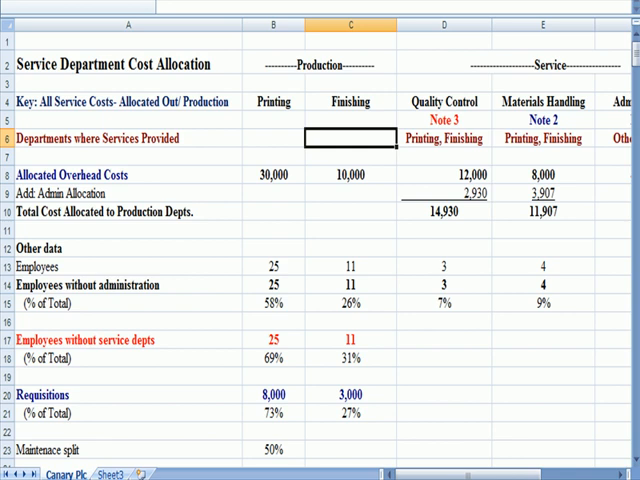
pyautogui.moveTo(418, 459)
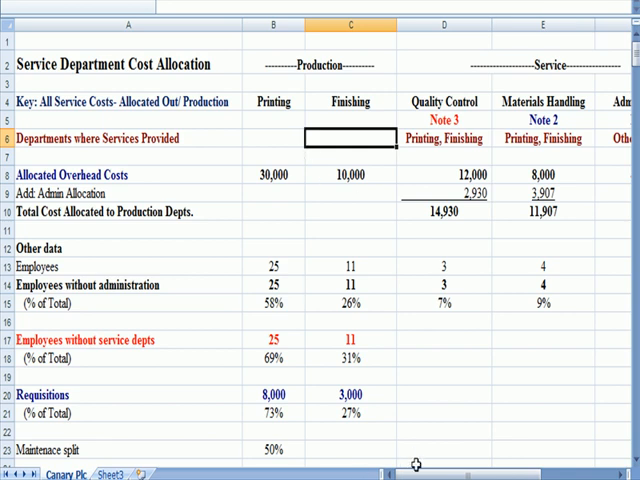
pyautogui.hscroll(3)
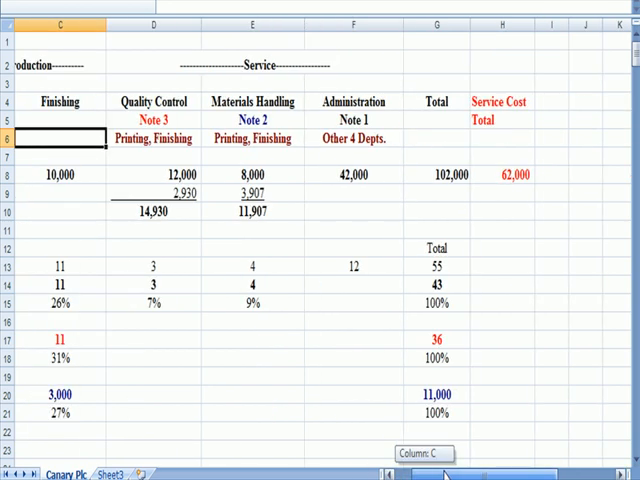
pyautogui.hscroll(-3)
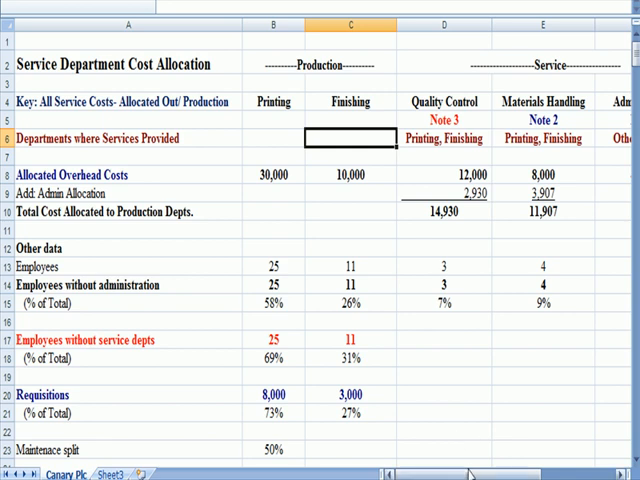
pyautogui.hscroll(3)
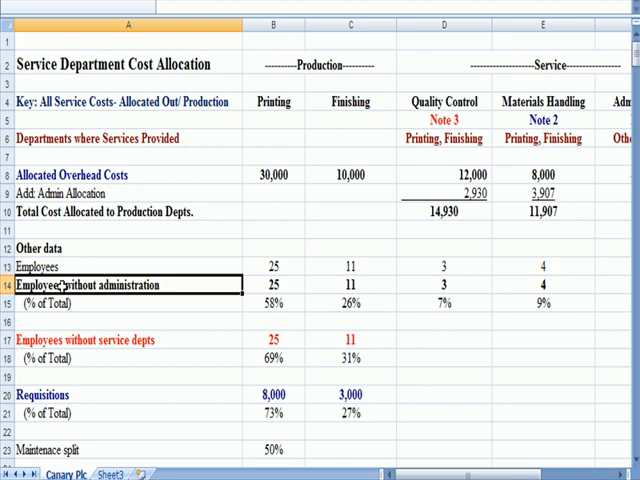
pyautogui.moveTo(207, 286)
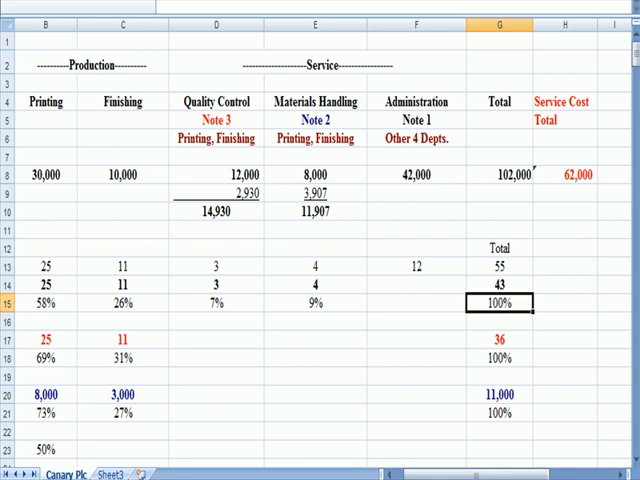
pyautogui.write('=SUM(B15:F15')
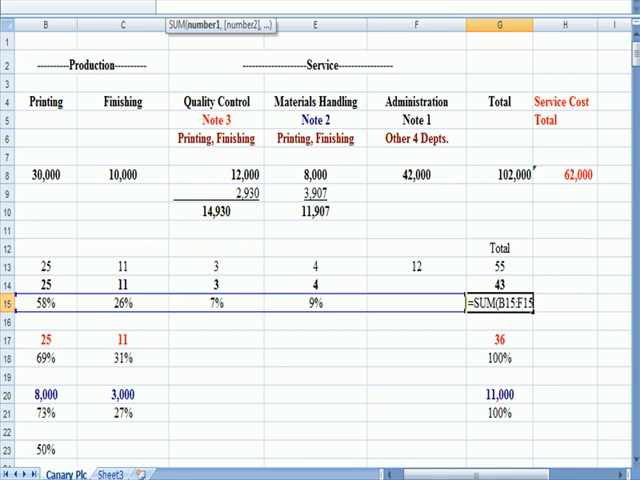
pyautogui.press('Enter')
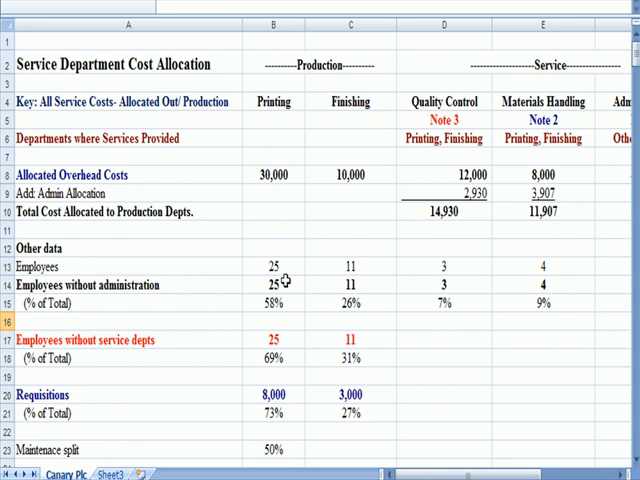
pyautogui.click(271, 285)
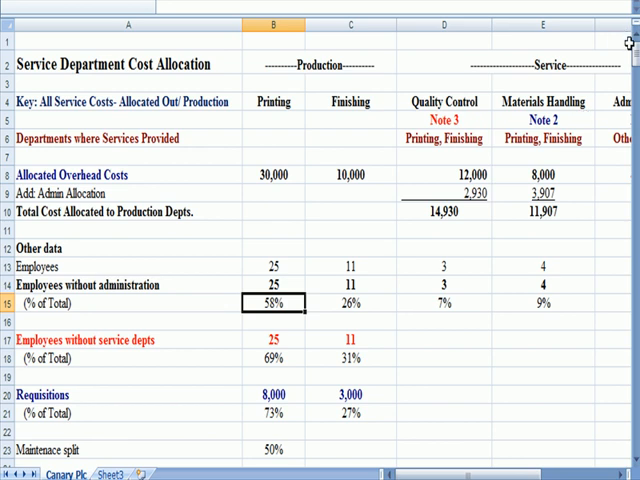
pyautogui.scroll(-3)
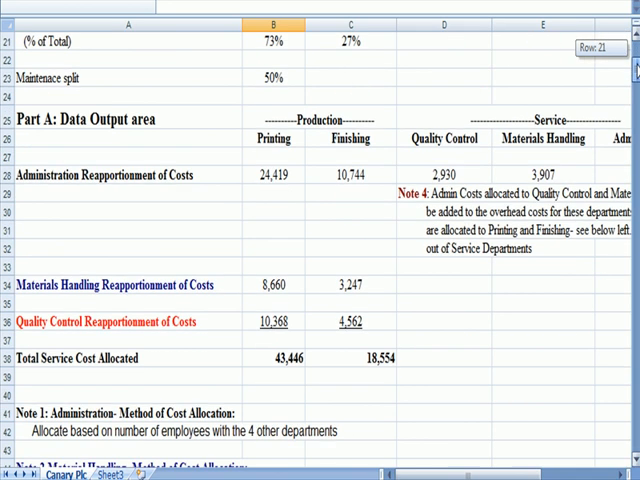
pyautogui.moveTo(133, 175)
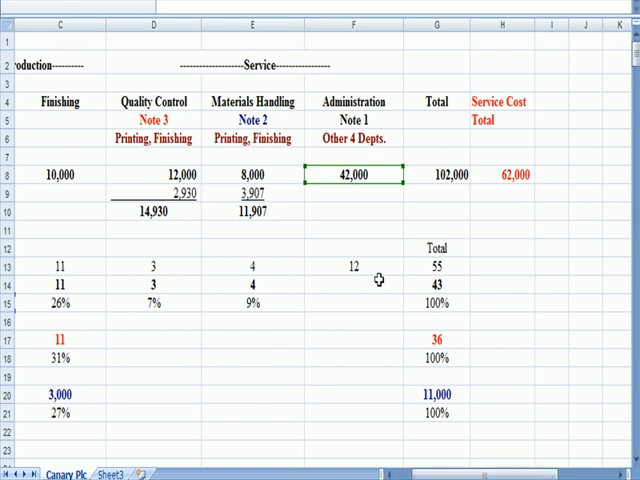
pyautogui.hscroll(-3)
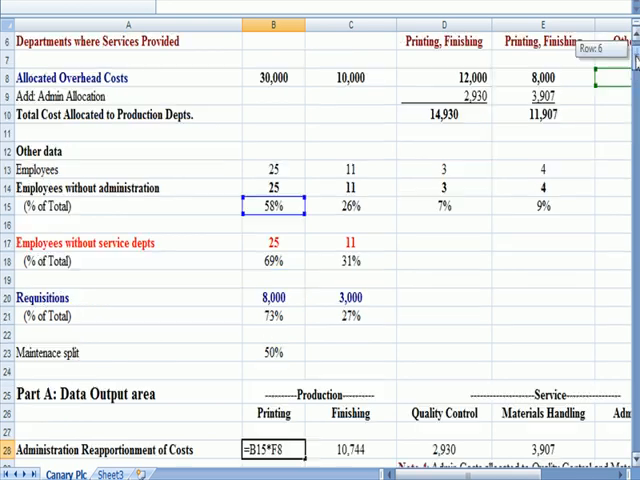
pyautogui.scroll(-3)
pyautogui.write('=D15*F8')
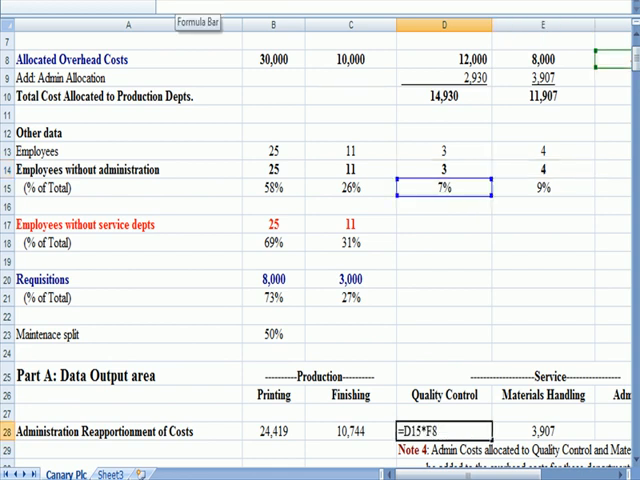
pyautogui.moveTo(500, 469)
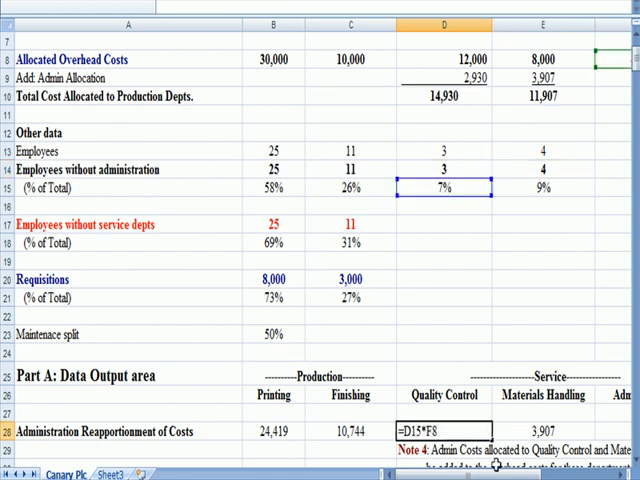
pyautogui.hscroll(3)
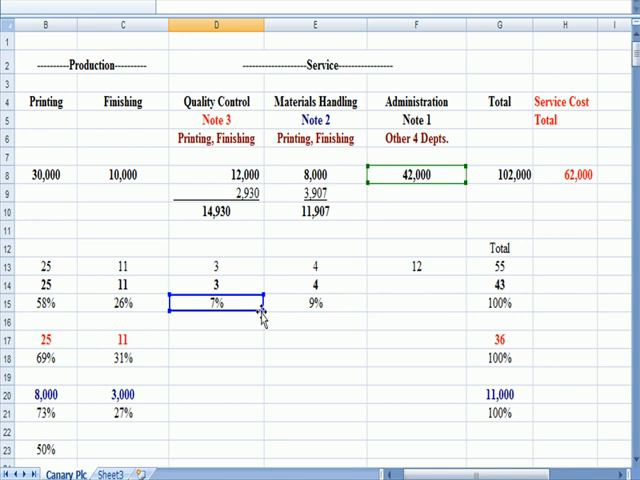
pyautogui.scroll(-3)
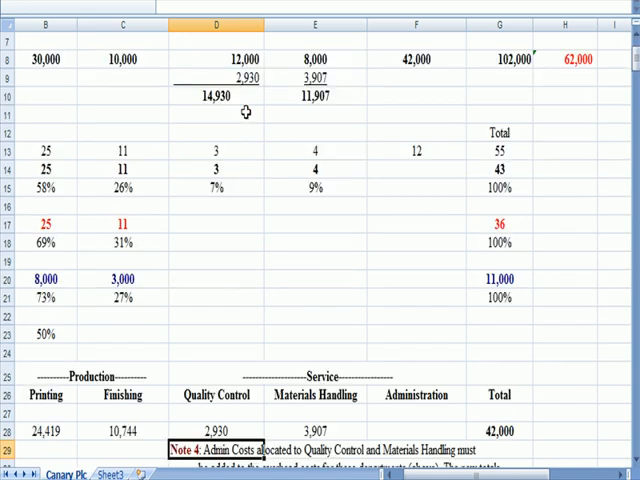
pyautogui.click(224, 412)
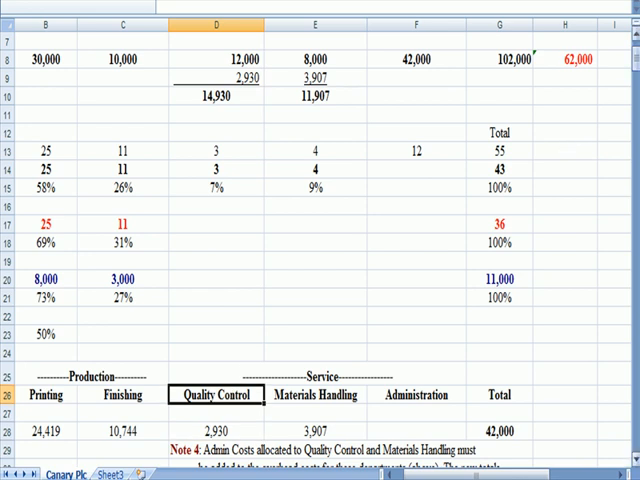
pyautogui.scroll(-3)
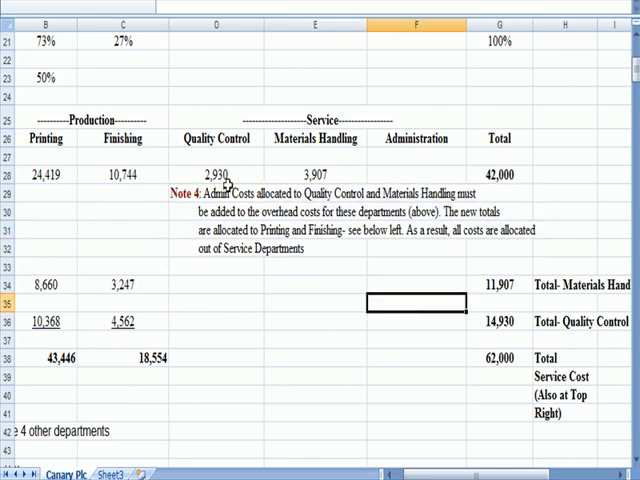
pyautogui.moveTo(215, 174); pyautogui.dragTo(315, 174)
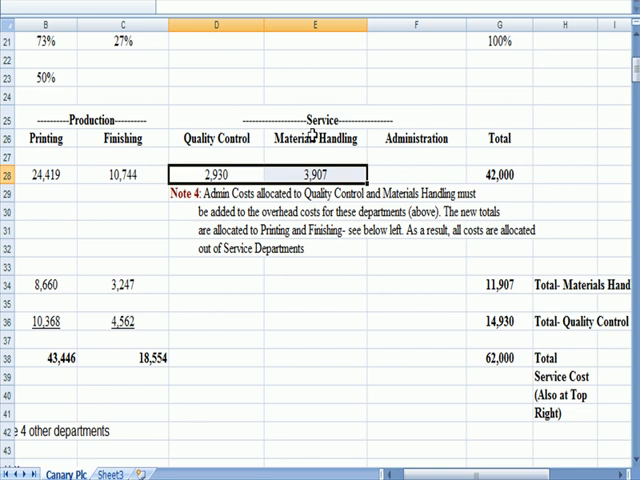
pyautogui.moveTo(383, 193)
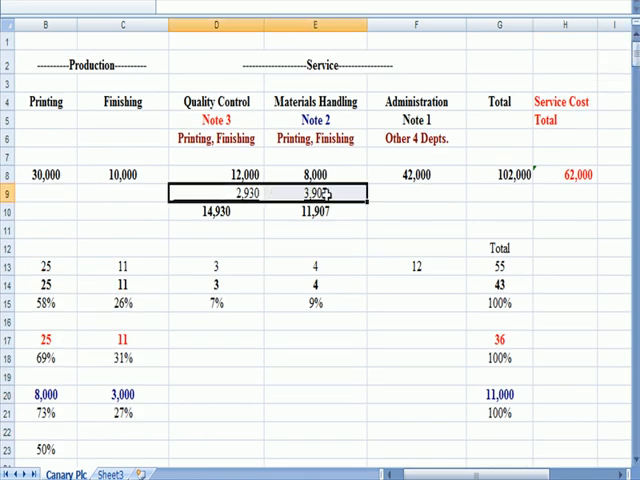
pyautogui.click(218, 212)
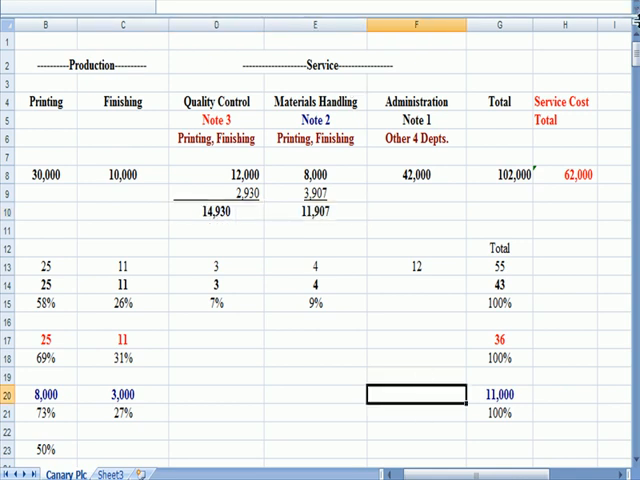
pyautogui.scroll(-3)
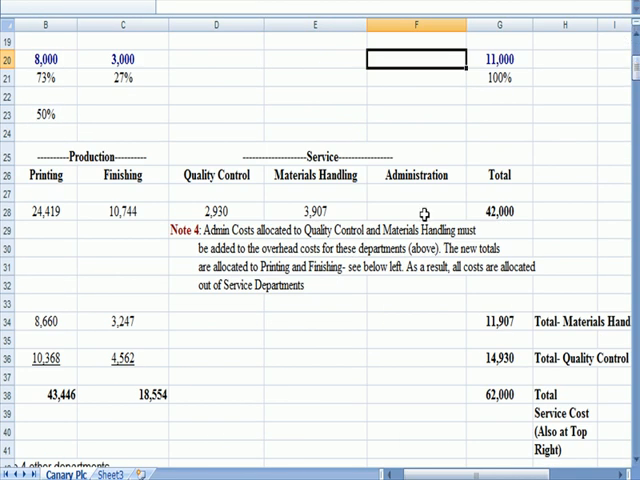
pyautogui.moveTo(470, 253)
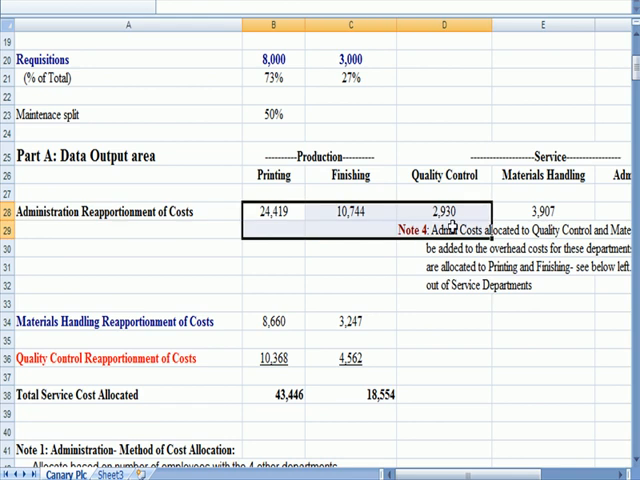
# - Review the Finishing column, the 50% maintenance split and Quality Control reapportionment
pyautogui.hscroll(3)
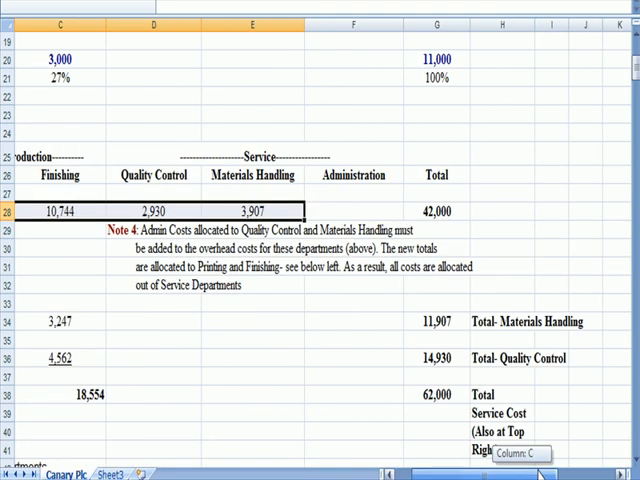
pyautogui.click(437, 210)
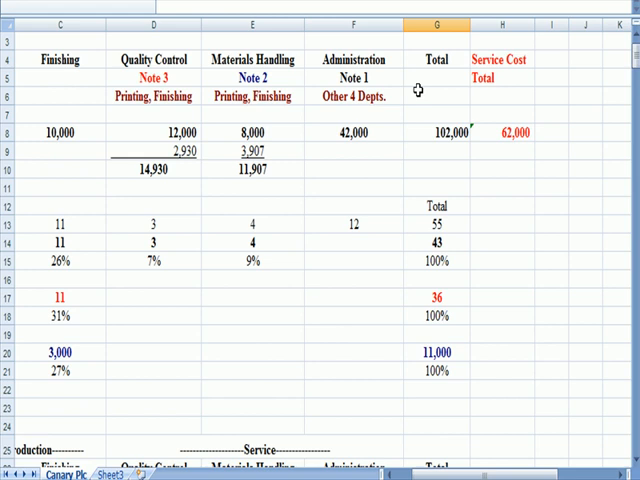
pyautogui.click(352, 59)
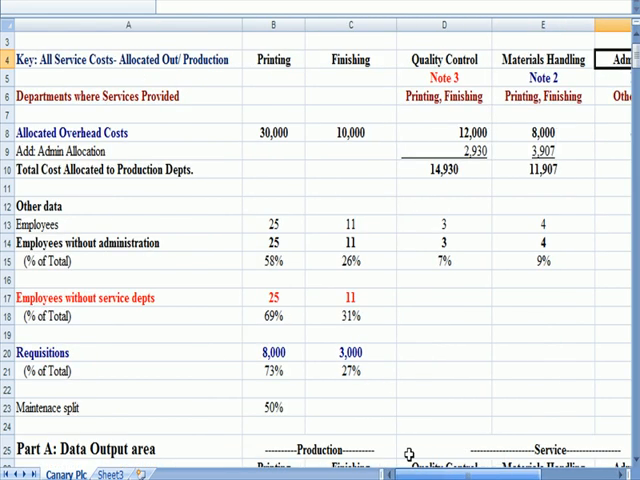
pyautogui.scroll(-3)
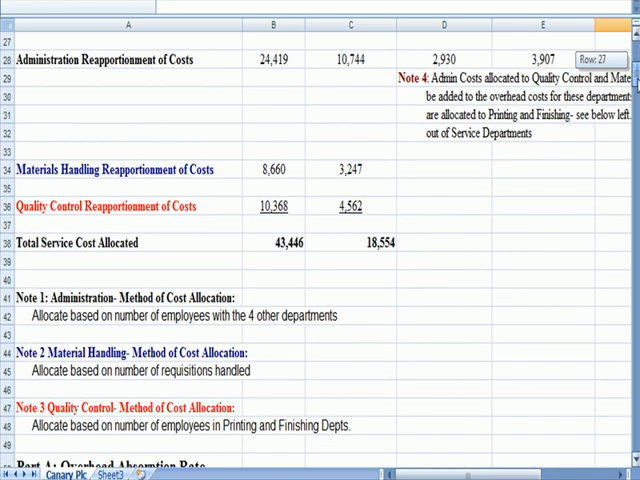
pyautogui.click(108, 169)
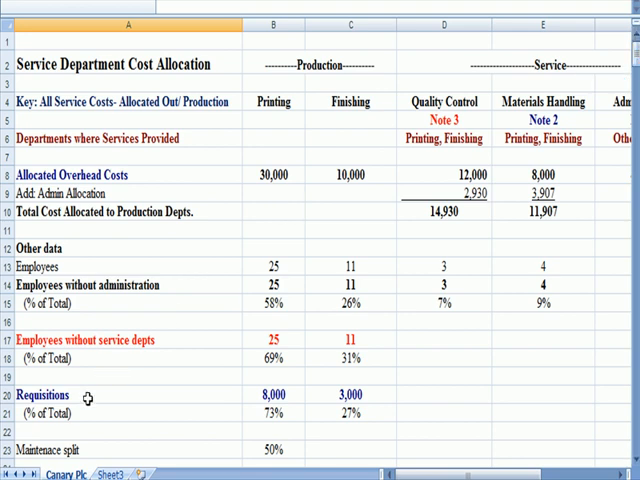
pyautogui.click(270, 413)
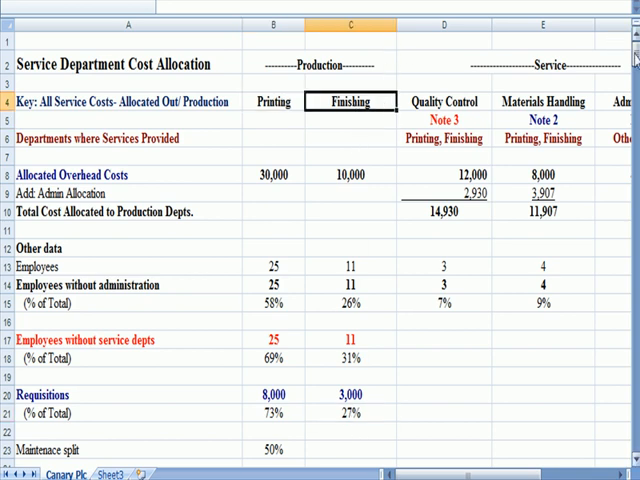
pyautogui.scroll(-3)
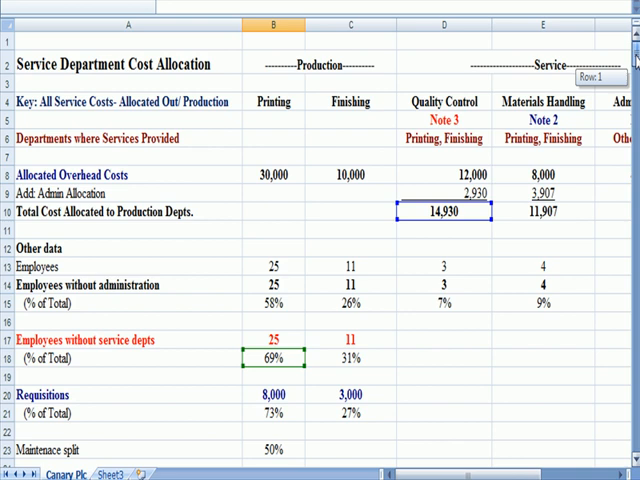
pyautogui.moveTo(485, 230)
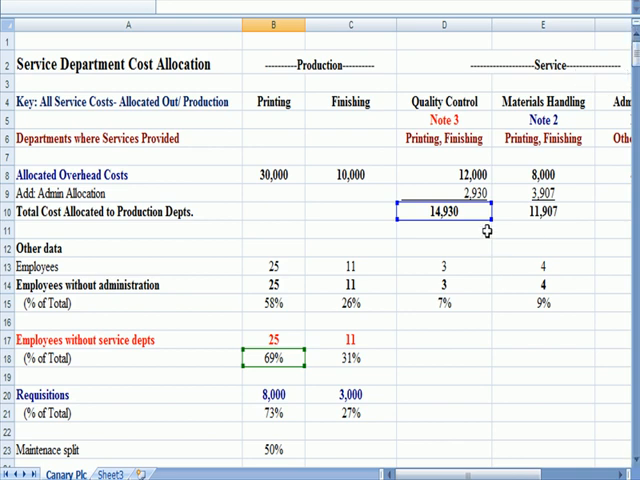
pyautogui.click(270, 448)
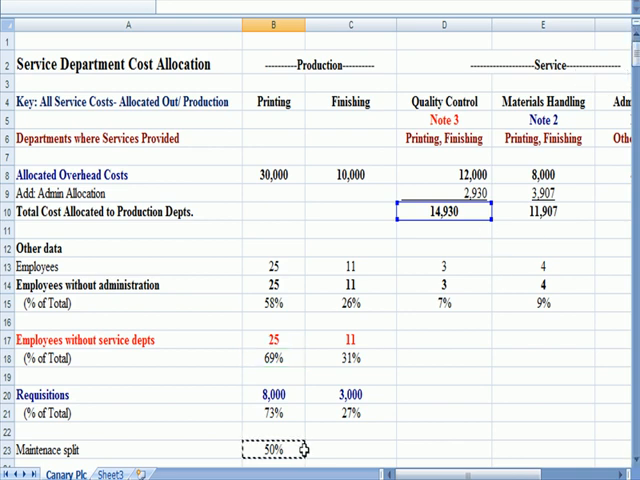
pyautogui.scroll(-3)
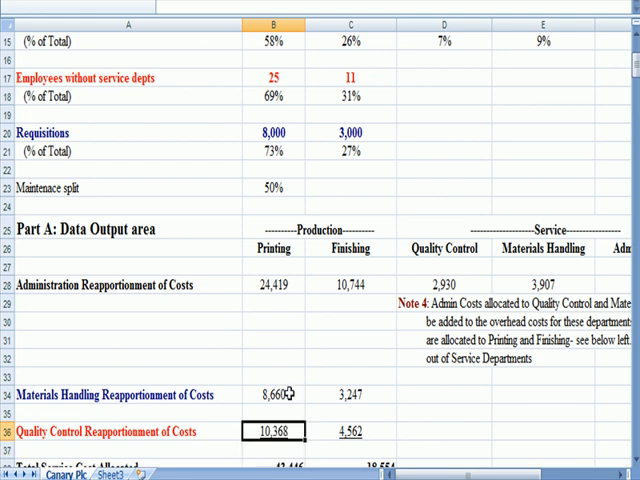
pyautogui.click(349, 433)
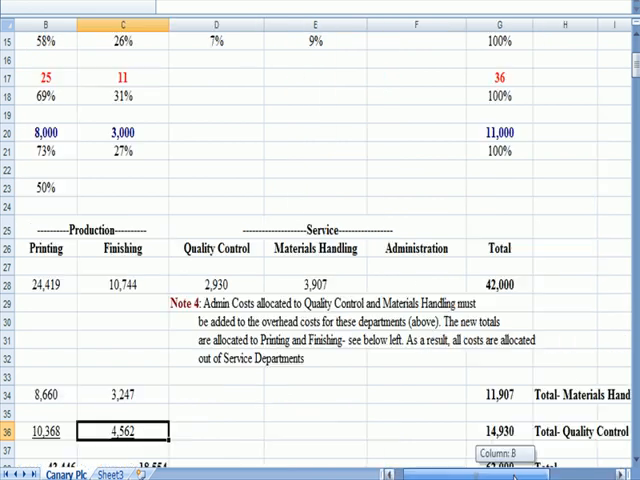
# - Inspect the Materials Handling total of 11,907 and its admin allocation
pyautogui.hscroll(3)
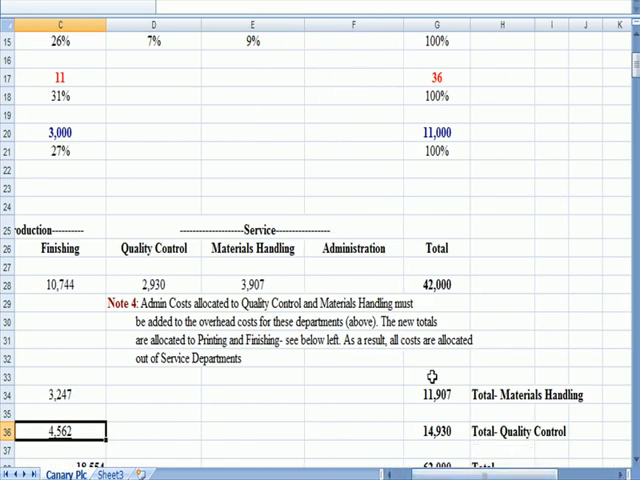
pyautogui.click(436, 394)
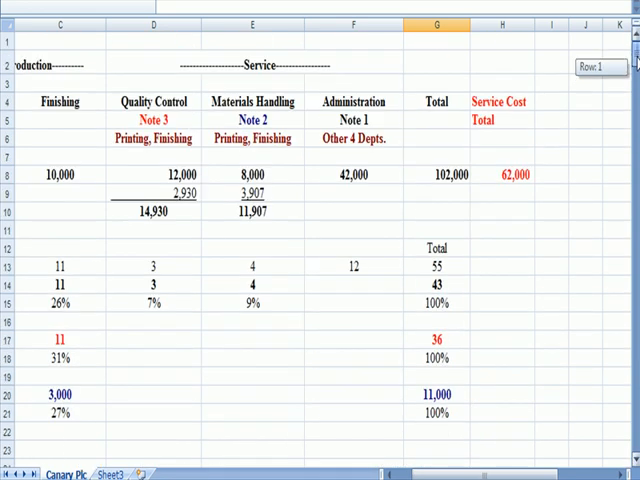
pyautogui.click(260, 211)
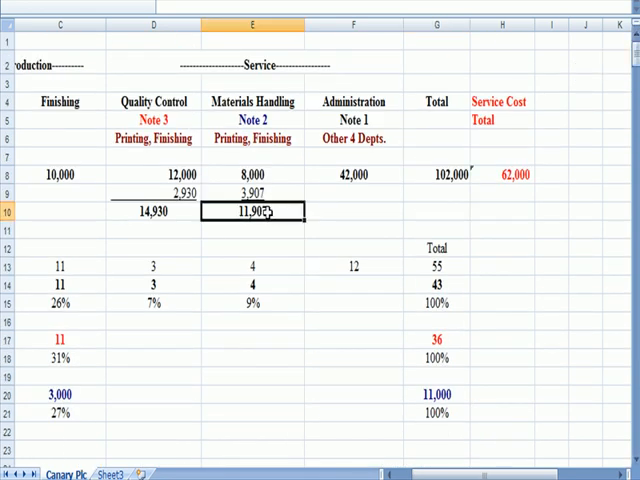
pyautogui.click(258, 192)
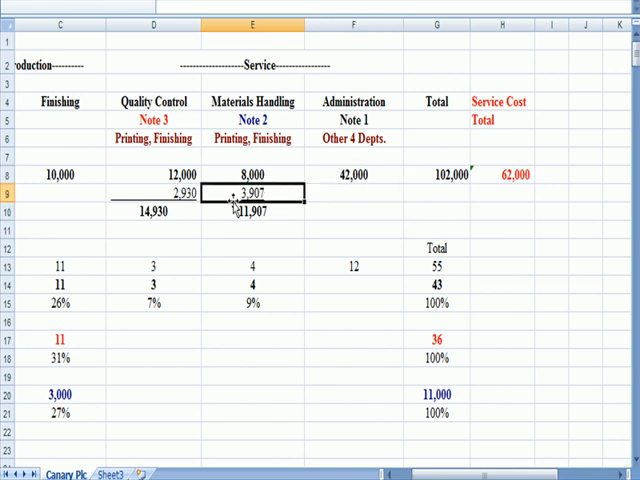
pyautogui.click(245, 211)
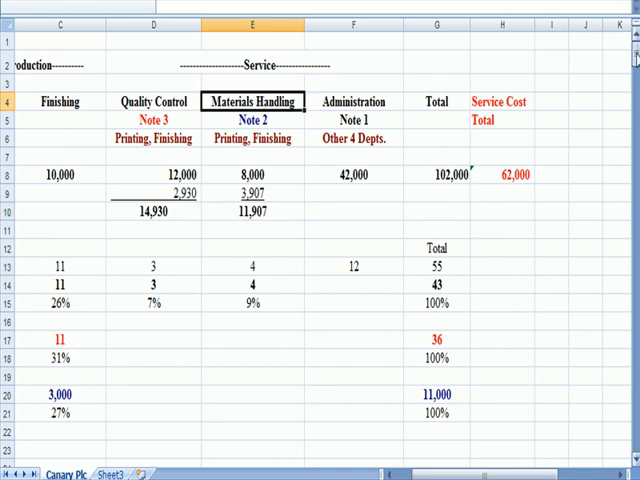
pyautogui.scroll(-3)
pyautogui.write('=SUM(B34:F3')
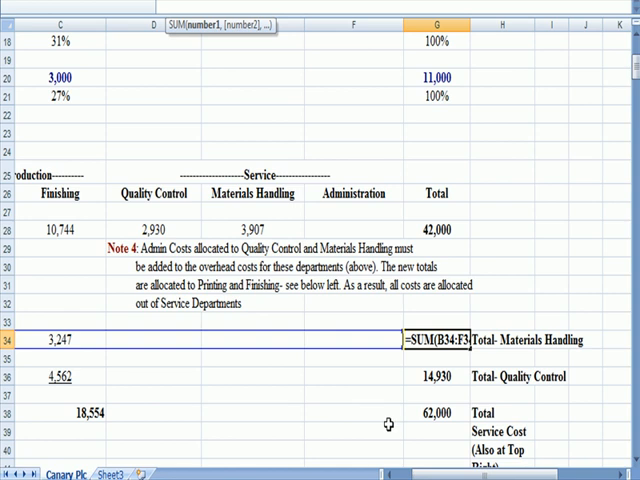
pyautogui.hscroll(-3)
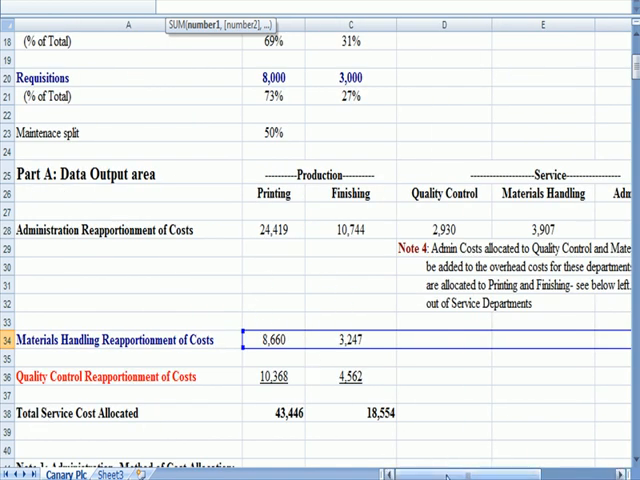
pyautogui.hscroll(3)
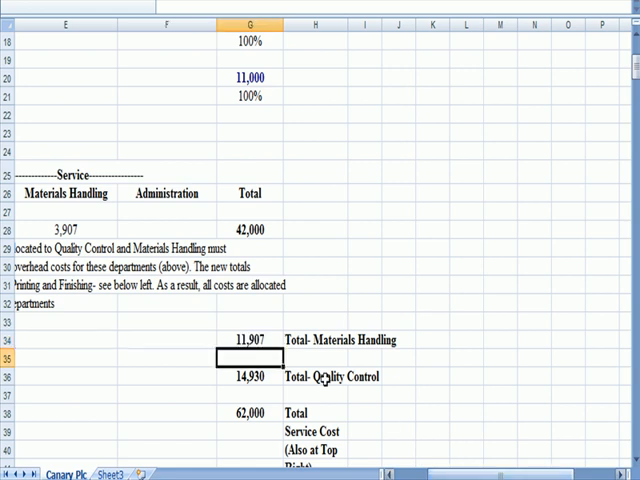
pyautogui.click(250, 339)
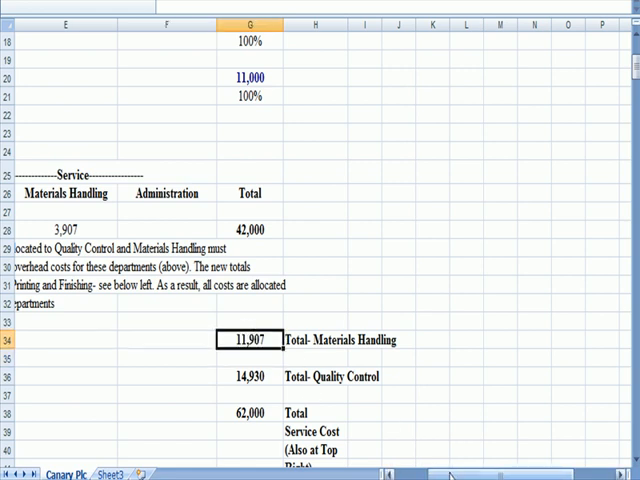
pyautogui.hscroll(-3)
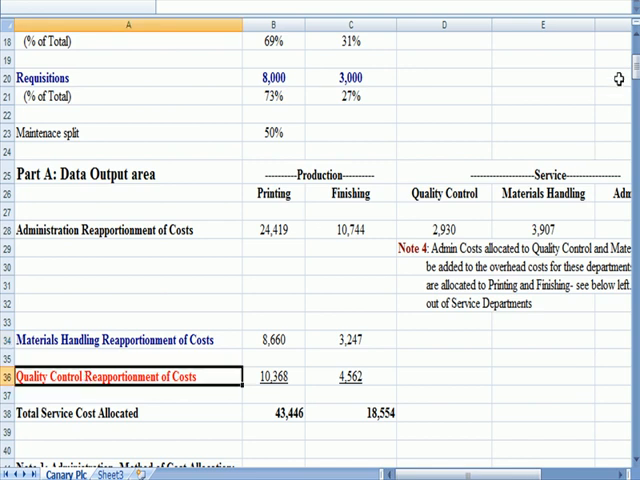
pyautogui.scroll(-3)
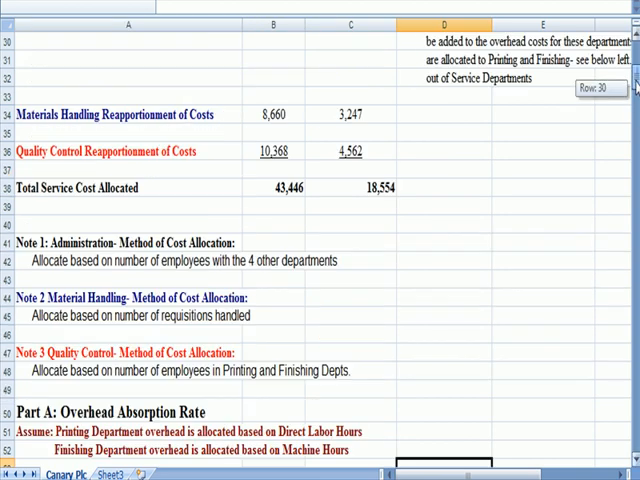
pyautogui.scroll(3)
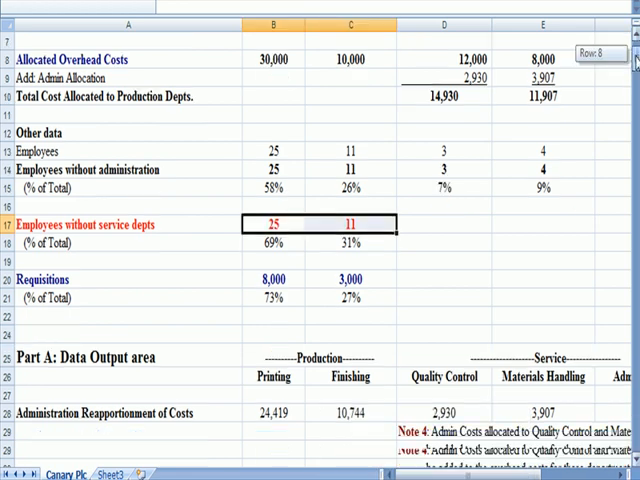
pyautogui.scroll(-3)
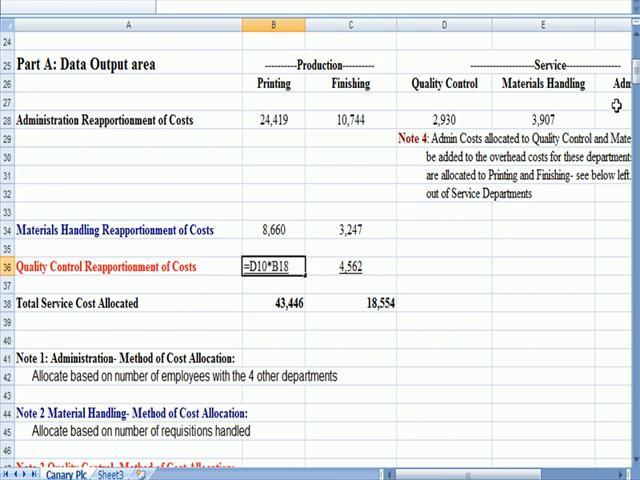
pyautogui.scroll(3)
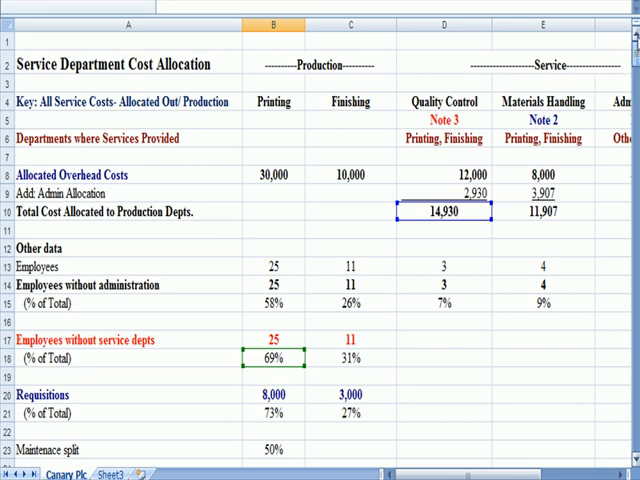
pyautogui.moveTo(479, 233)
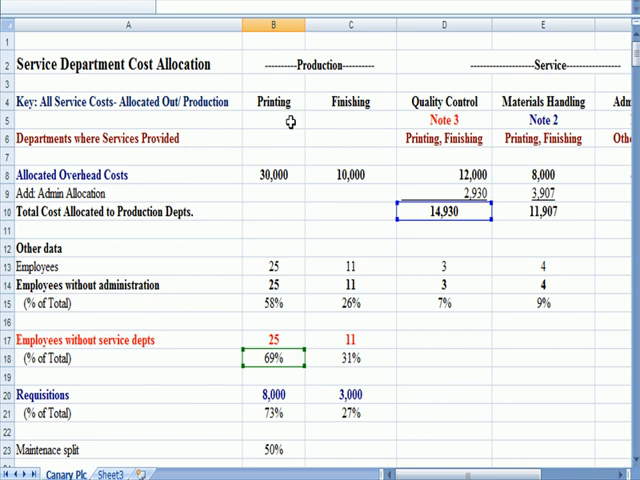
pyautogui.scroll(-3)
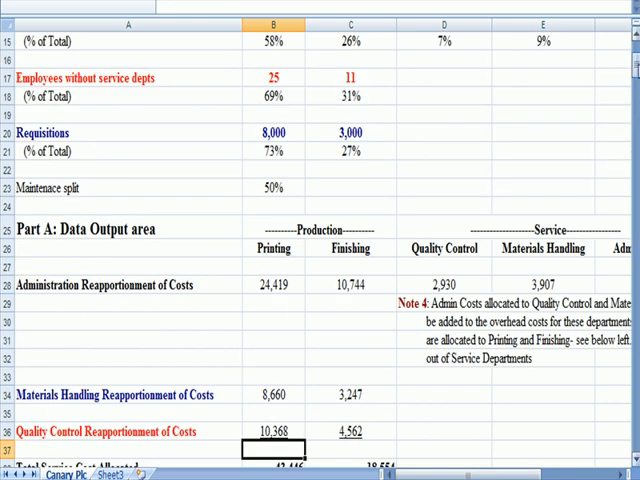
pyautogui.scroll(-3)
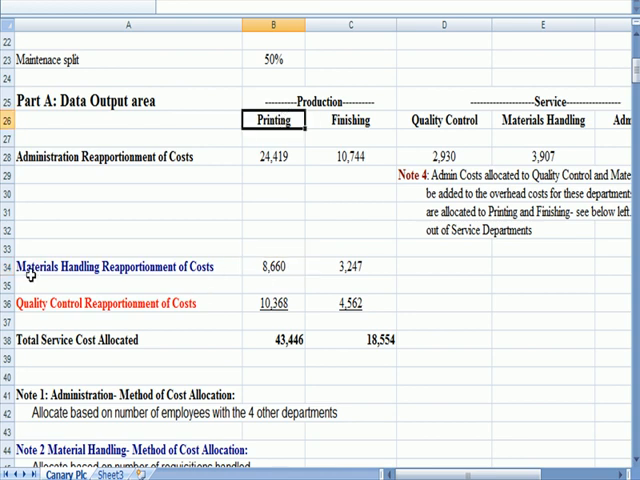
pyautogui.click(120, 266)
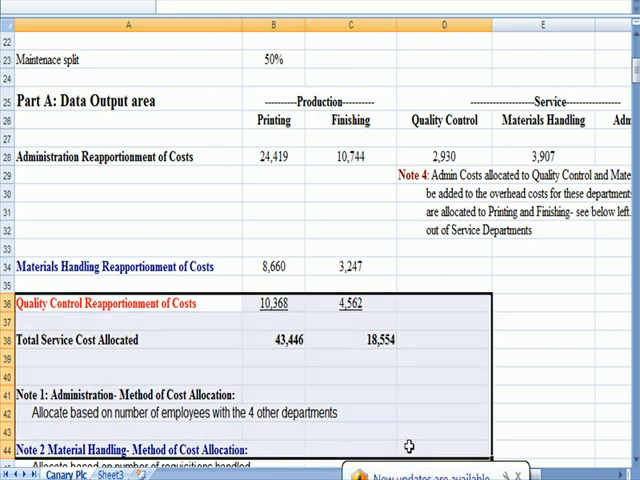
# - Set Printing's total service cost to =SUM(B28:B36)
pyautogui.click(540, 358)
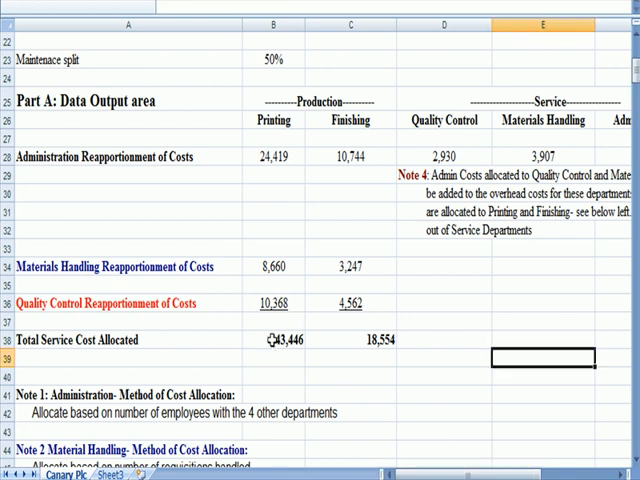
pyautogui.write('=SUM(B28:B')
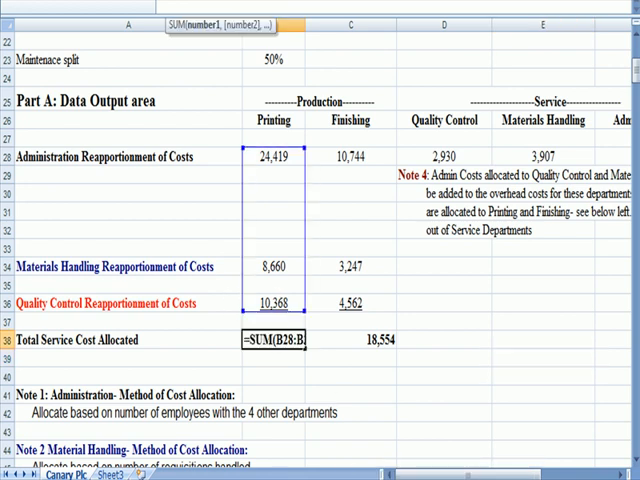
pyautogui.press('Enter')
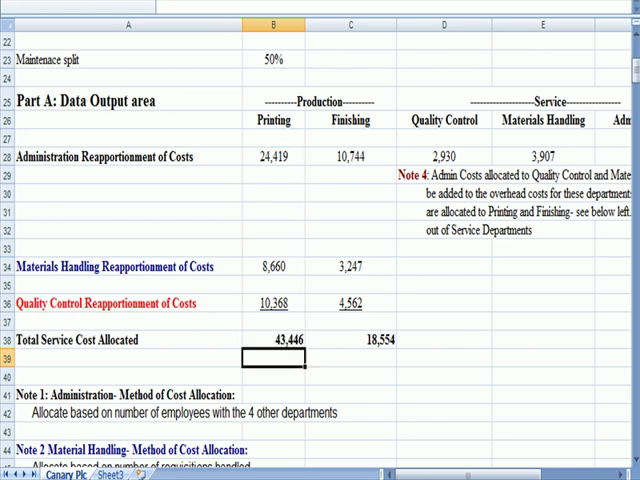
# - Check the Finishing total and both overall service cost totals of 62,000
pyautogui.click(350, 339)
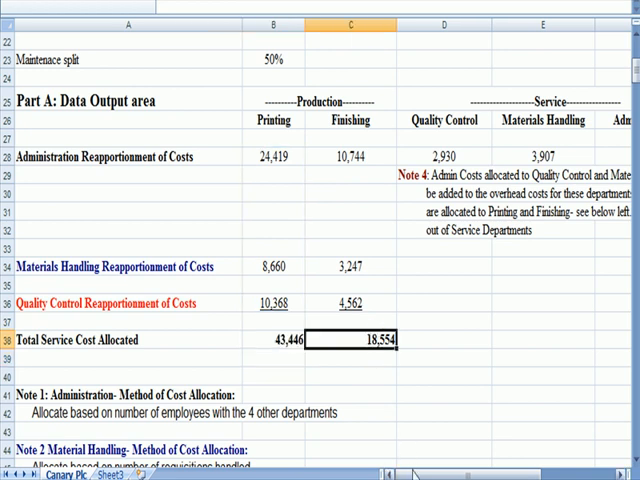
pyautogui.hscroll(3)
pyautogui.write('=SUM(B38:F3')
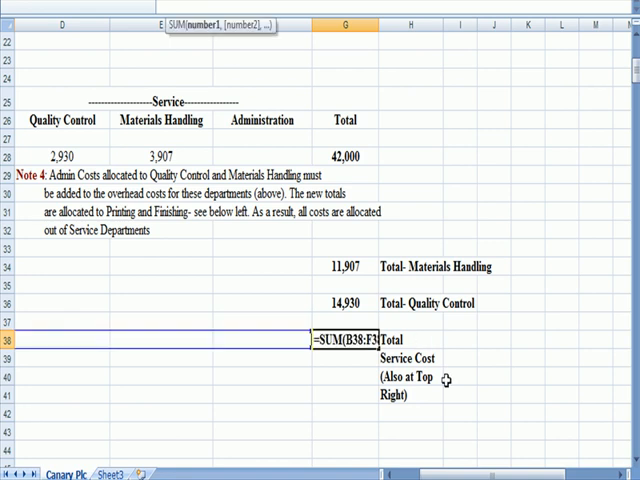
pyautogui.hscroll(-3)
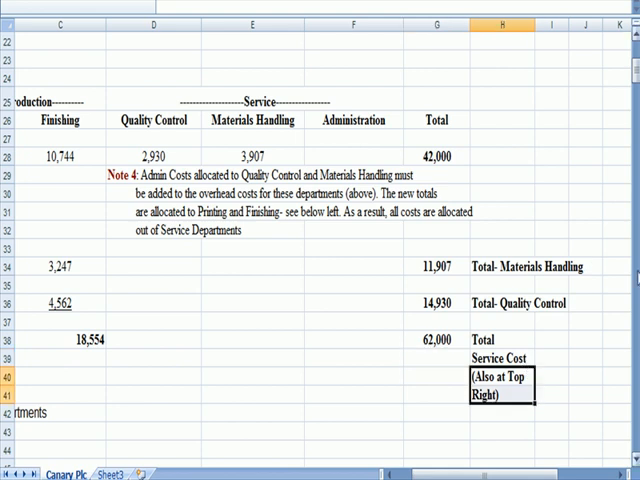
pyautogui.scroll(3)
pyautogui.write('=SUM(D8:F8)')
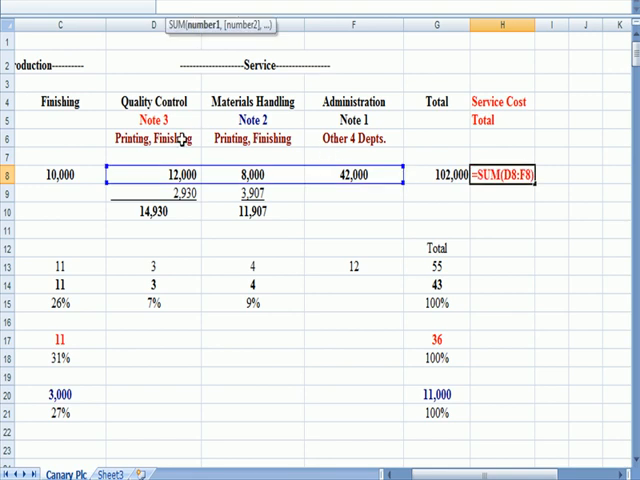
pyautogui.moveTo(327, 120)
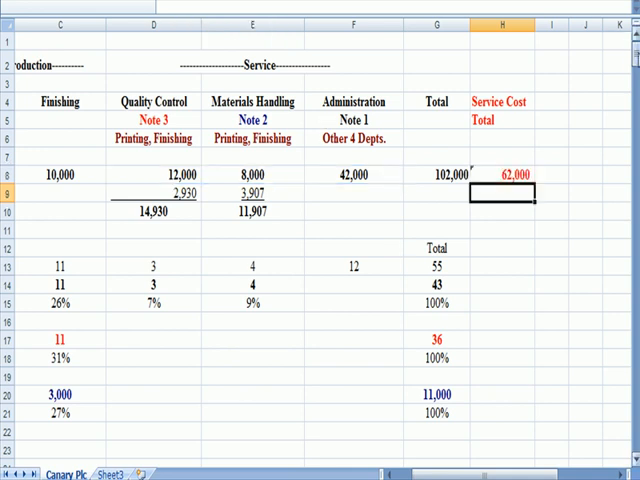
pyautogui.scroll(-3)
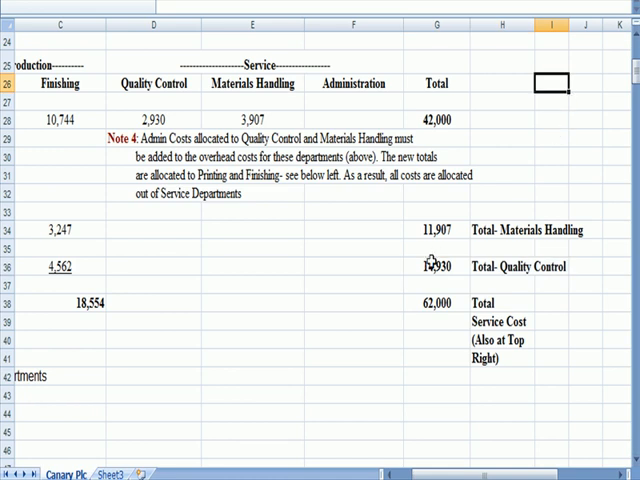
pyautogui.click(436, 266)
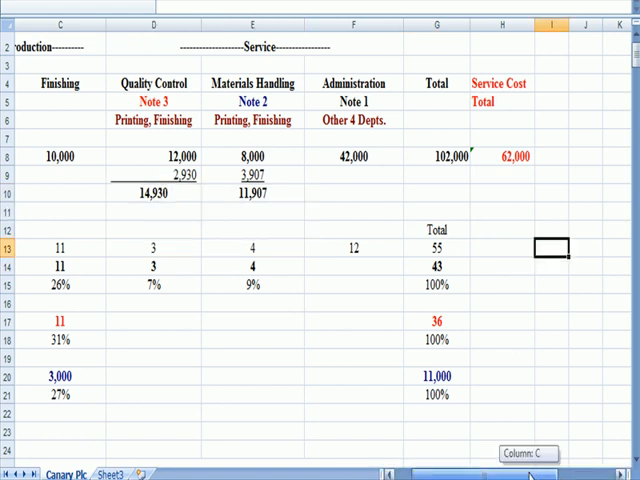
pyautogui.hscroll(-3)
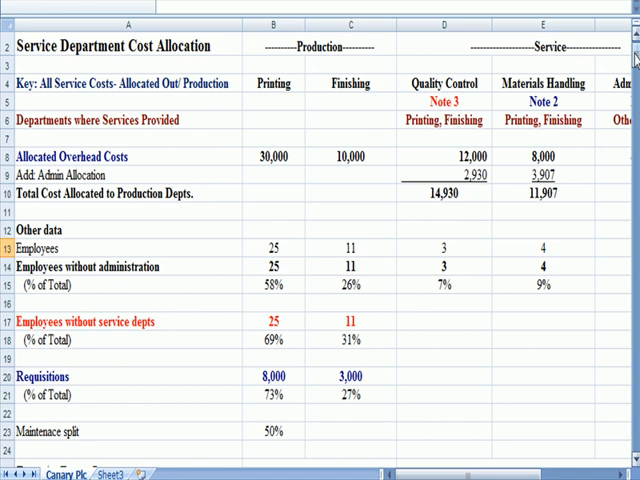
pyautogui.scroll(-3)
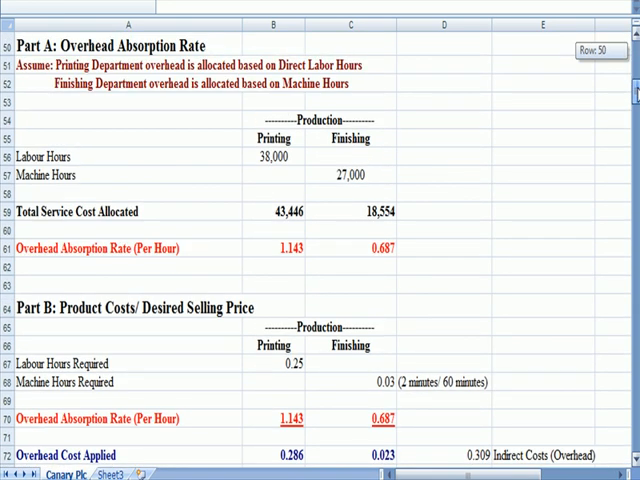
pyautogui.moveTo(475, 78)
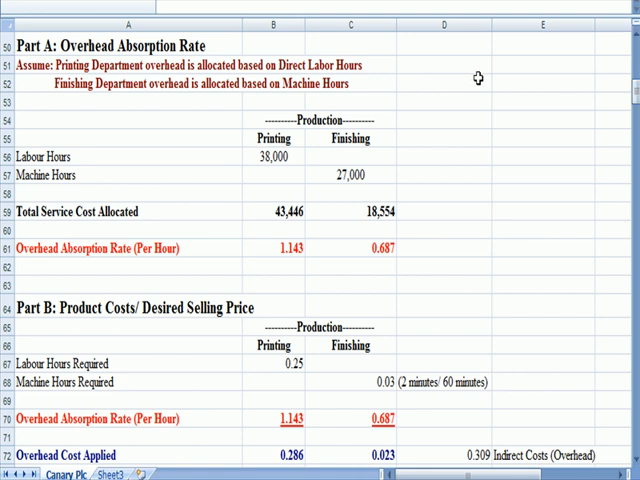
pyautogui.moveTo(199, 62)
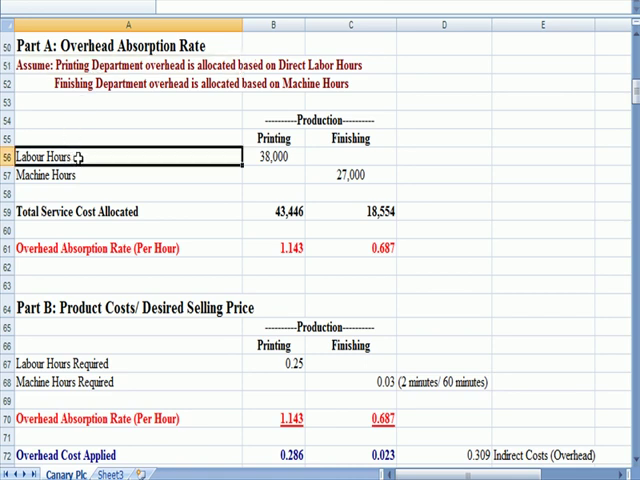
pyautogui.click(95, 93)
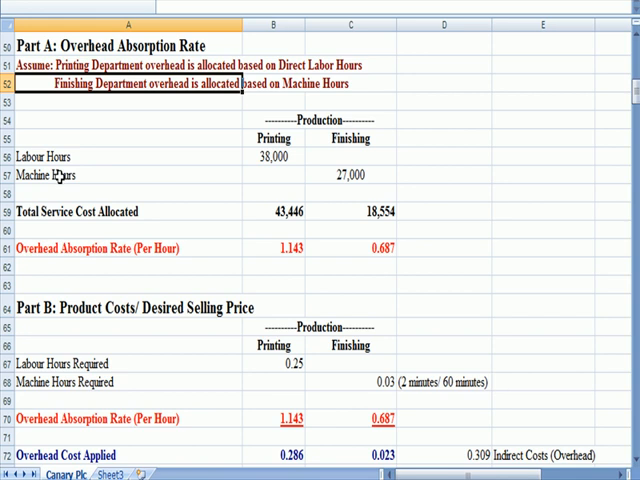
pyautogui.click(350, 174)
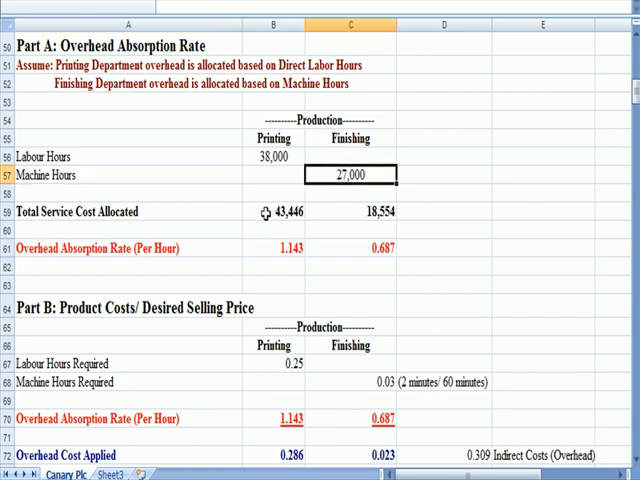
pyautogui.click(350, 211)
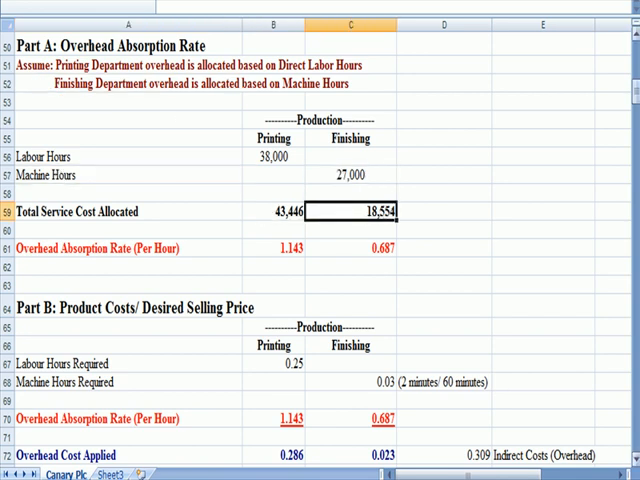
pyautogui.scroll(3)
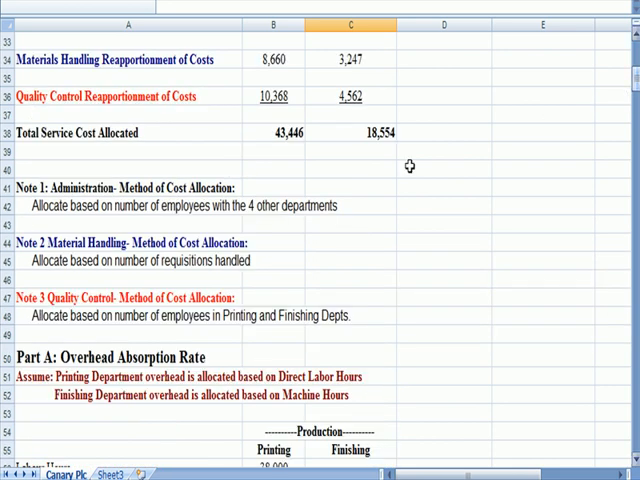
pyautogui.click(274, 132)
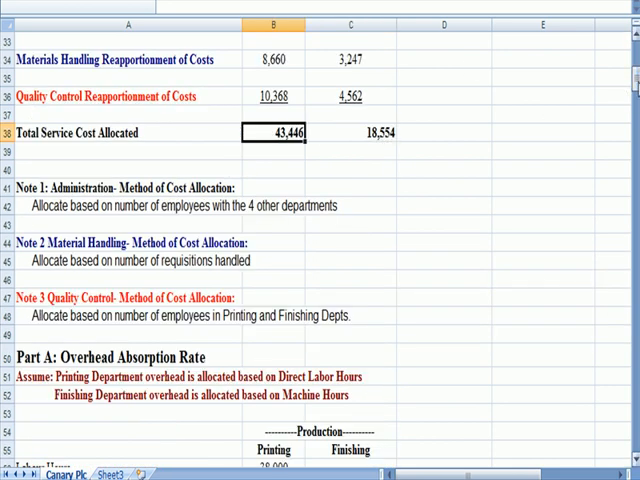
pyautogui.scroll(-3)
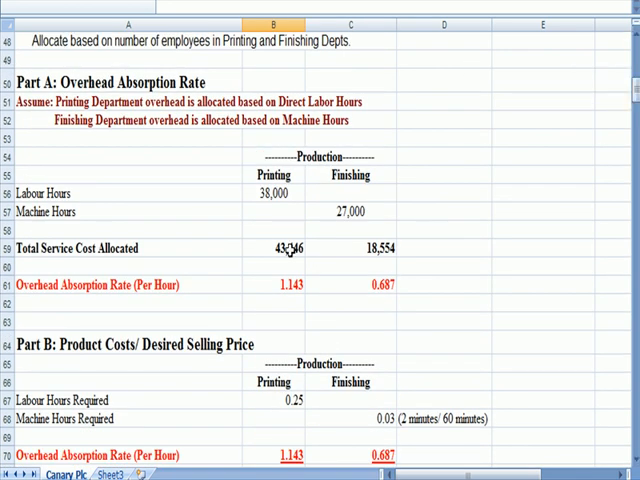
pyautogui.doubleClick(271, 284)
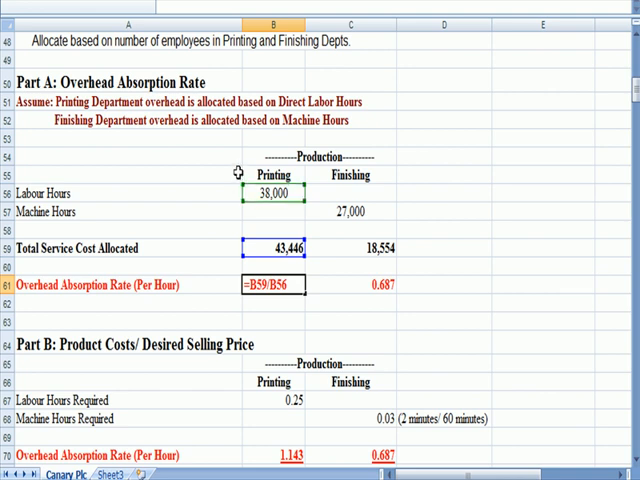
pyautogui.press('Enter')
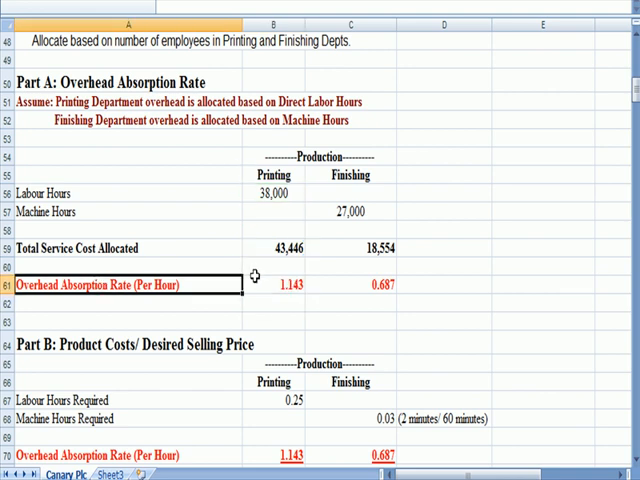
pyautogui.click(349, 284)
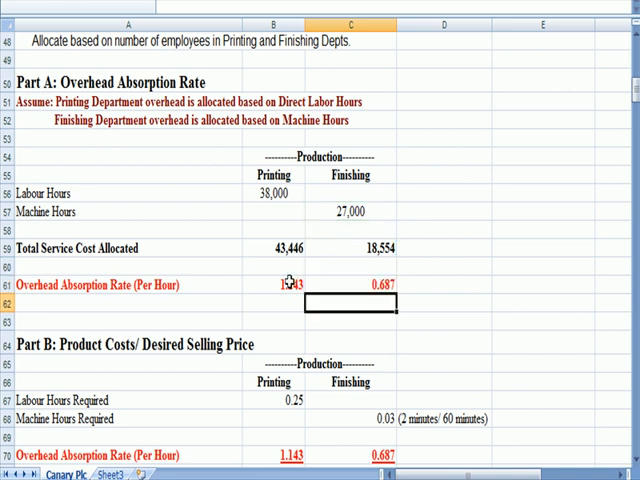
pyautogui.click(272, 285)
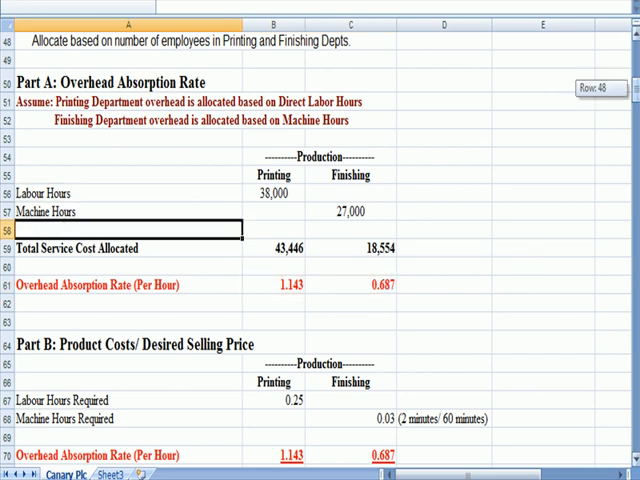
pyautogui.scroll(-3)
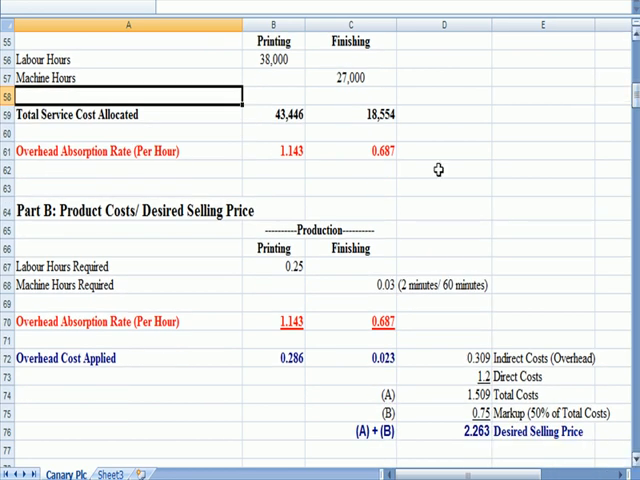
pyautogui.moveTo(47, 266)
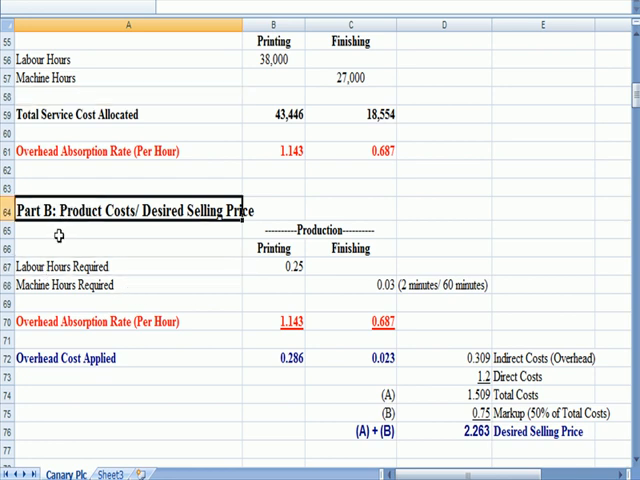
pyautogui.click(272, 266)
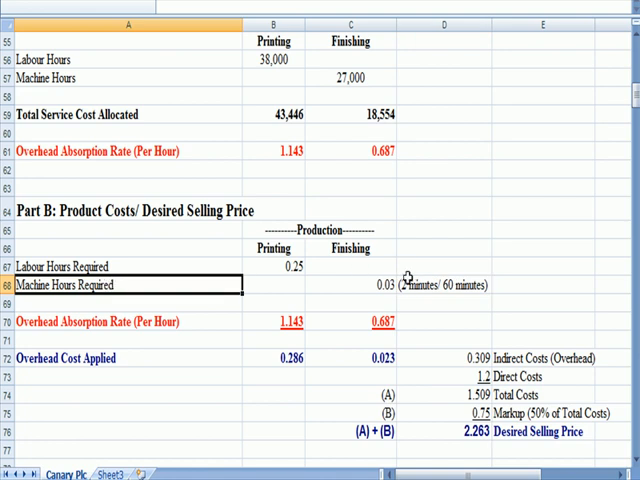
pyautogui.click(350, 285)
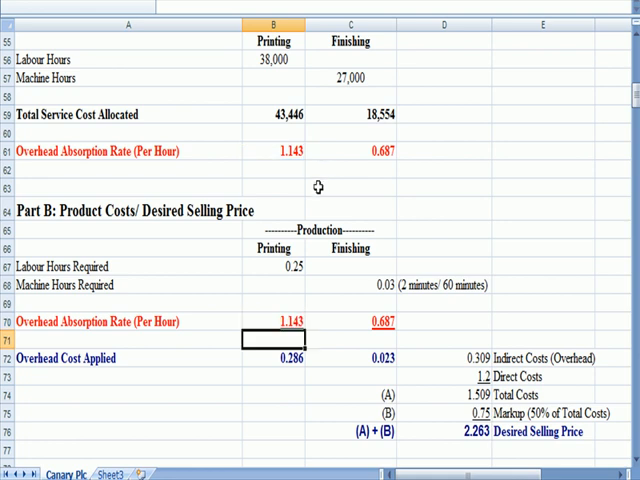
pyautogui.click(274, 322)
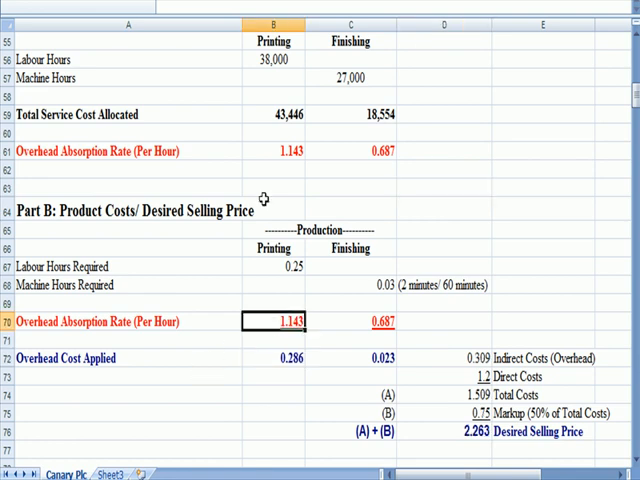
# - Enter =B67*B70 for Printing's applied overhead and verify Finishing's =C68*C70
pyautogui.click(350, 321)
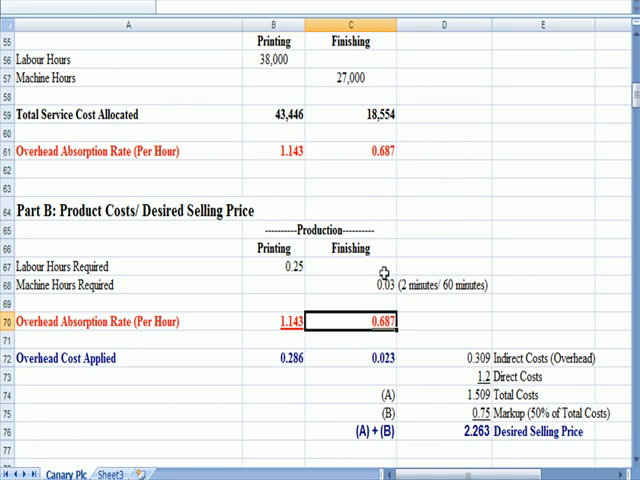
pyautogui.click(273, 357)
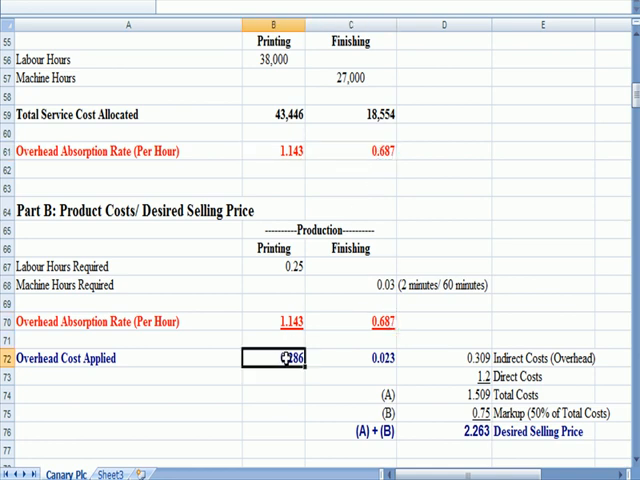
pyautogui.write('=B67*B70')
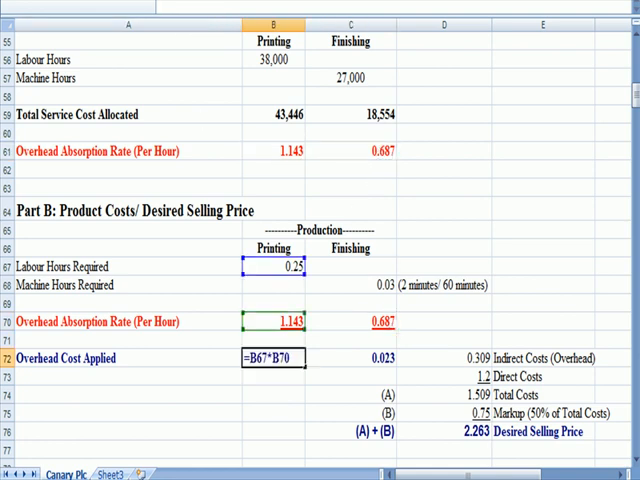
pyautogui.moveTo(323, 284)
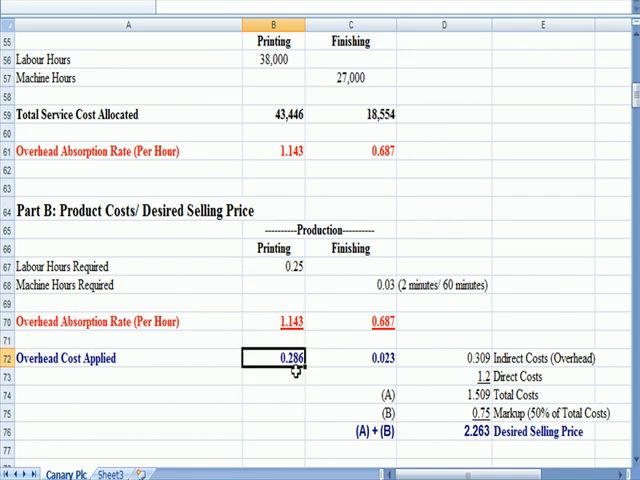
pyautogui.moveTo(298, 249)
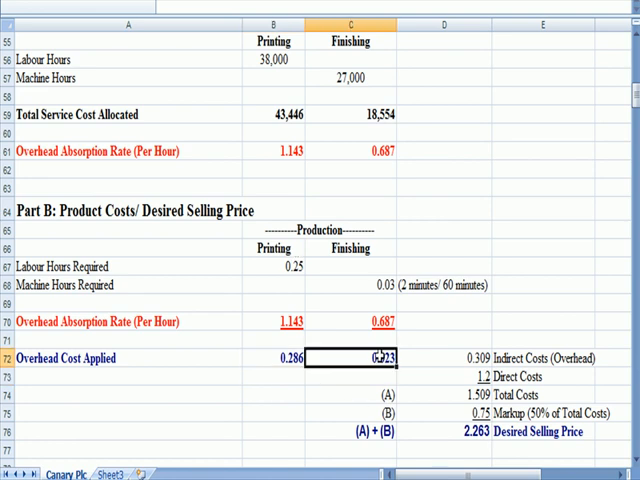
pyautogui.doubleClick(350, 357)
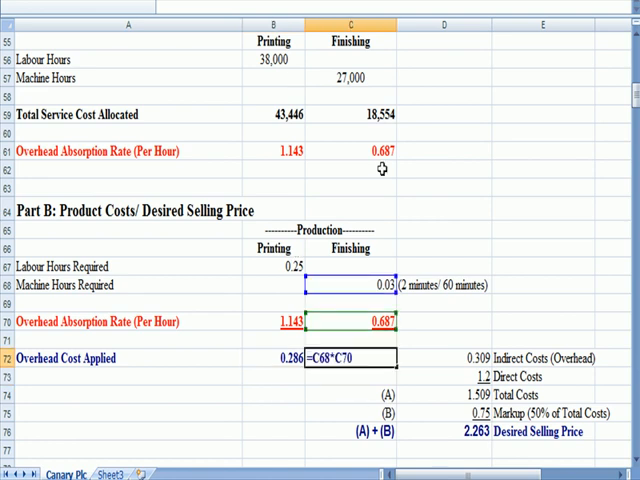
pyautogui.moveTo(414, 340)
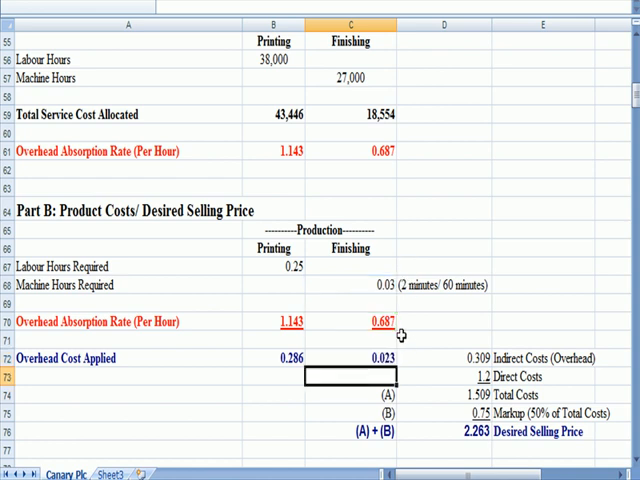
pyautogui.click(350, 358)
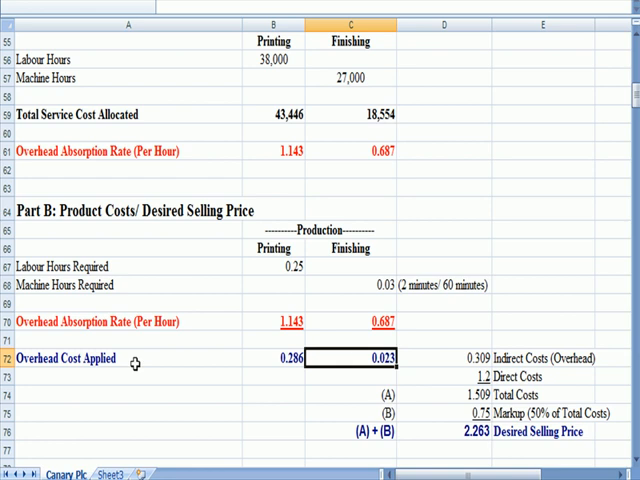
pyautogui.click(350, 248)
pyautogui.write('=SUM(B72:C72)')
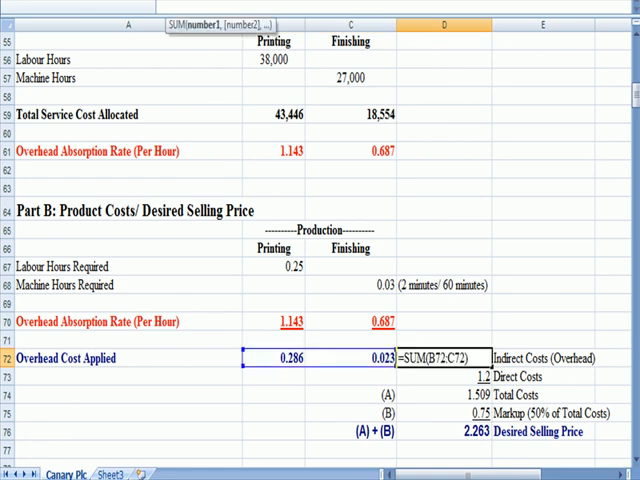
pyautogui.press('Enter')
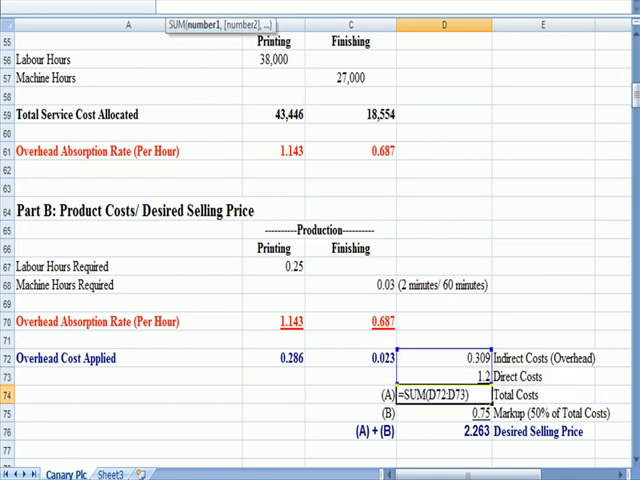
pyautogui.press('Enter')
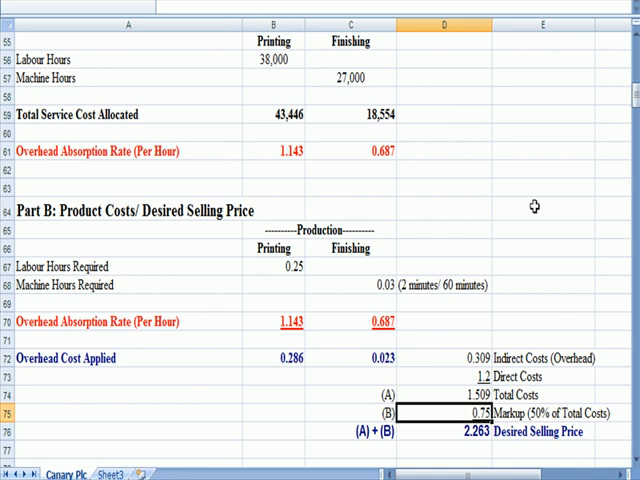
pyautogui.scroll(-3)
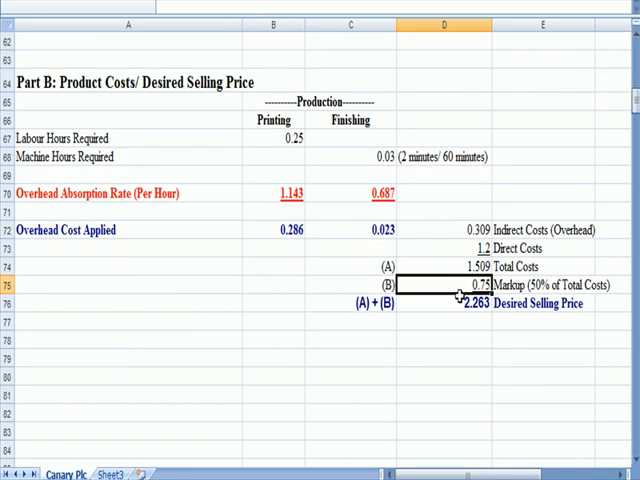
pyautogui.click(450, 267)
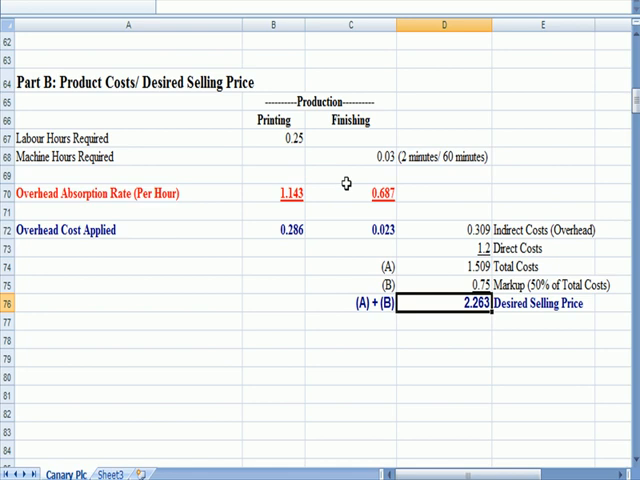
pyautogui.moveTo(430, 270)
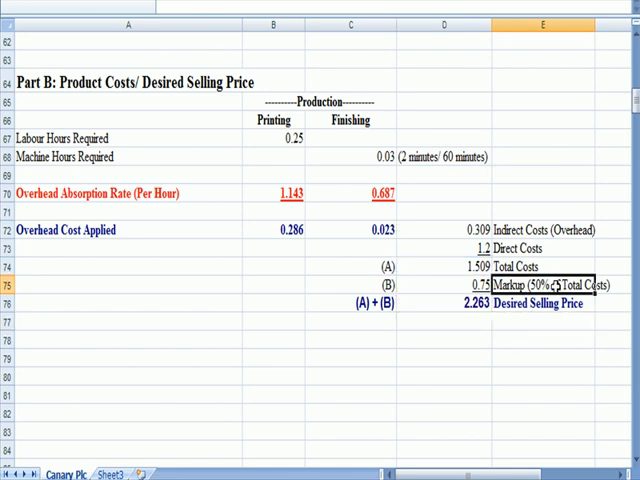
pyautogui.click(443, 302)
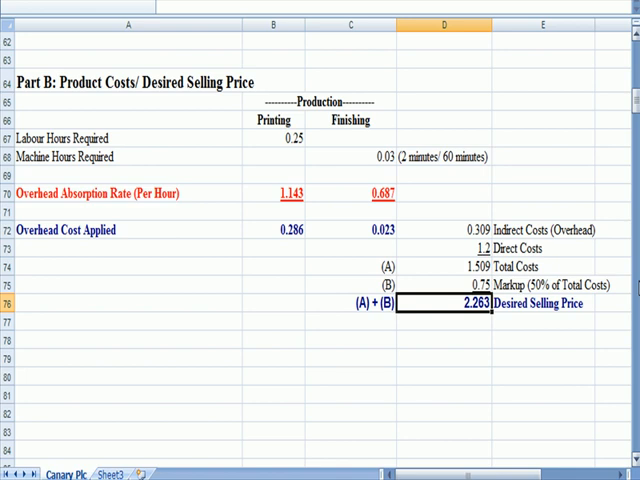
# - Review the Administration, Quality Control, Materials Handling, Printing and Finishing headings
pyautogui.scroll(3)
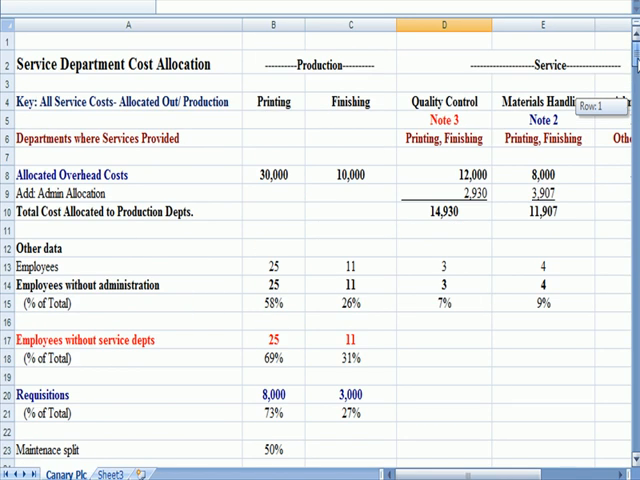
pyautogui.hscroll(3)
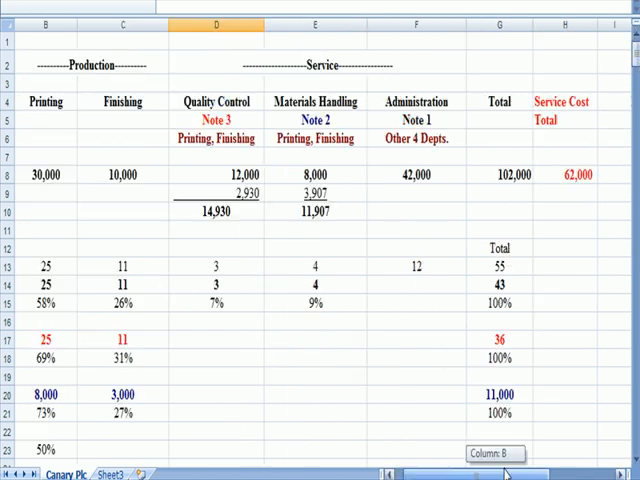
pyautogui.click(420, 99)
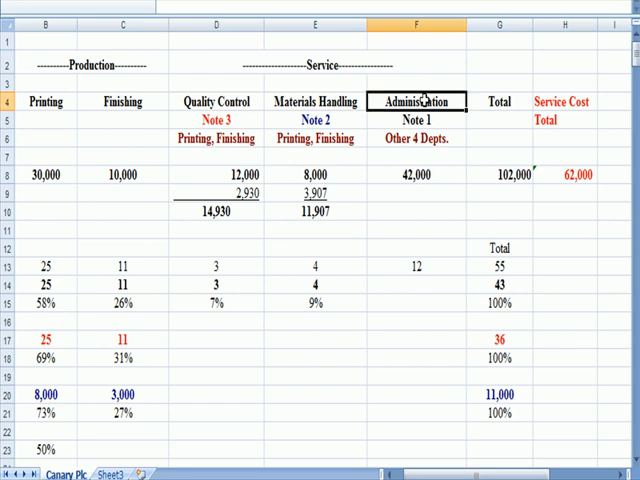
pyautogui.click(243, 193)
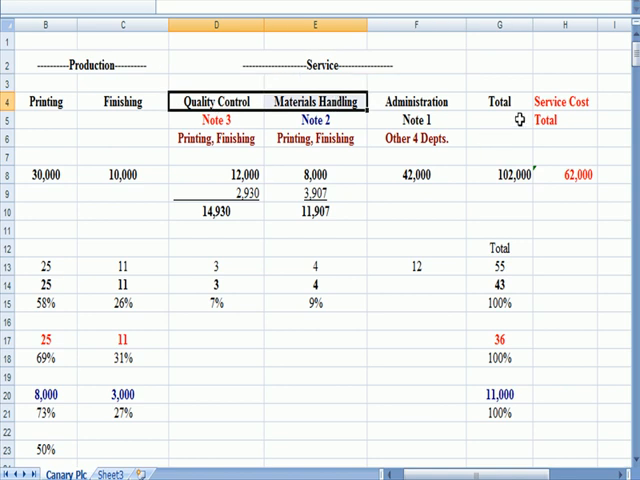
pyautogui.scroll(-3)
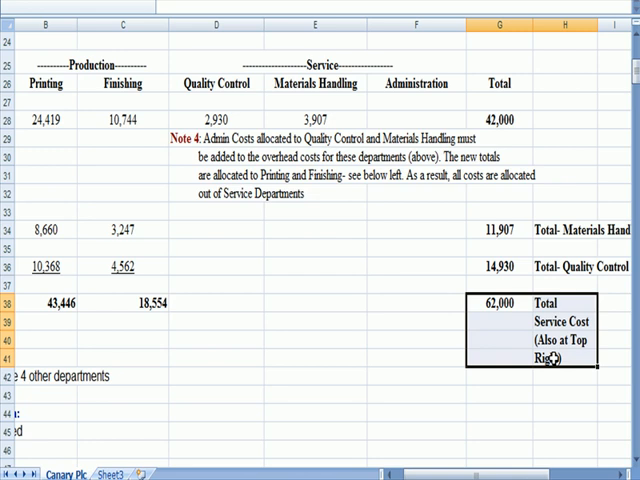
pyautogui.click(135, 302)
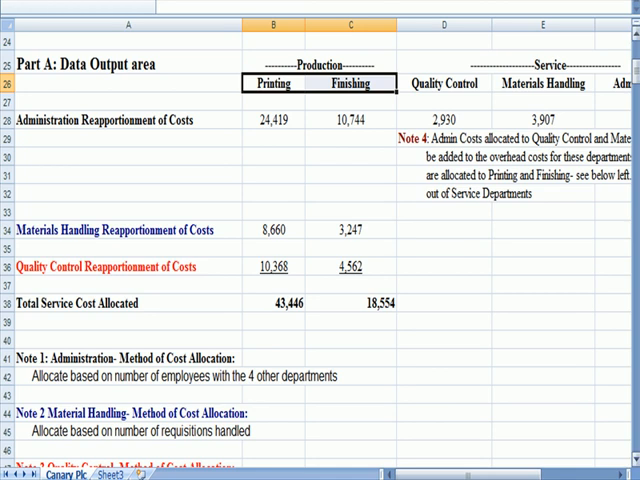
# - Review the Overhead Absorption Rate row, then go to the Open title sheet
pyautogui.scroll(-3)
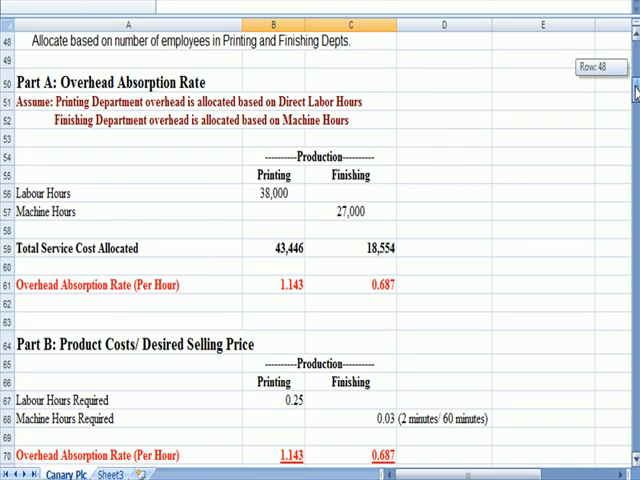
pyautogui.click(85, 78)
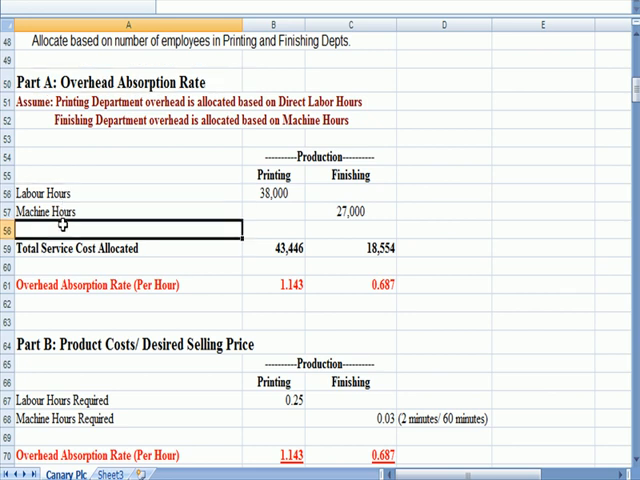
pyautogui.click(390, 285)
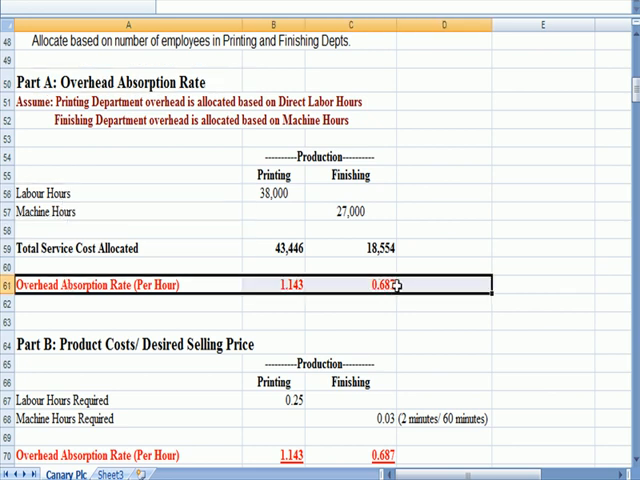
pyautogui.click(349, 175)
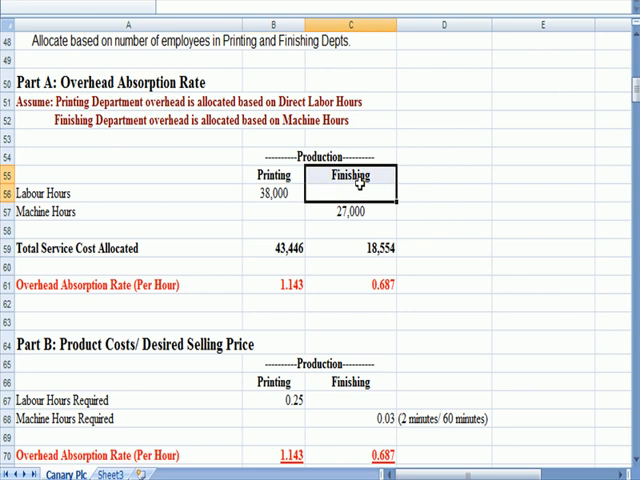
pyautogui.scroll(-3)
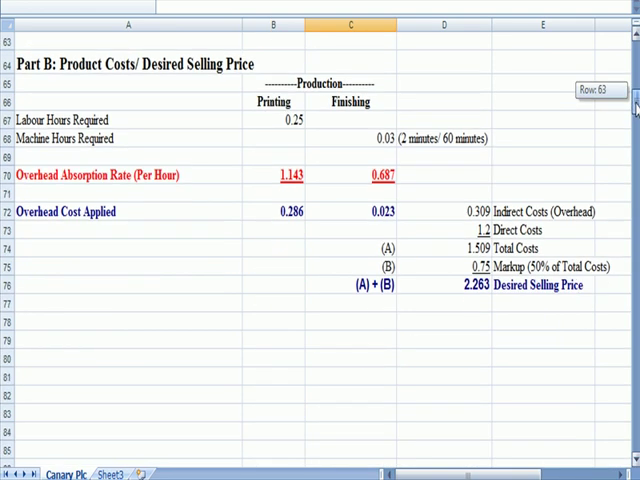
pyautogui.click(283, 174)
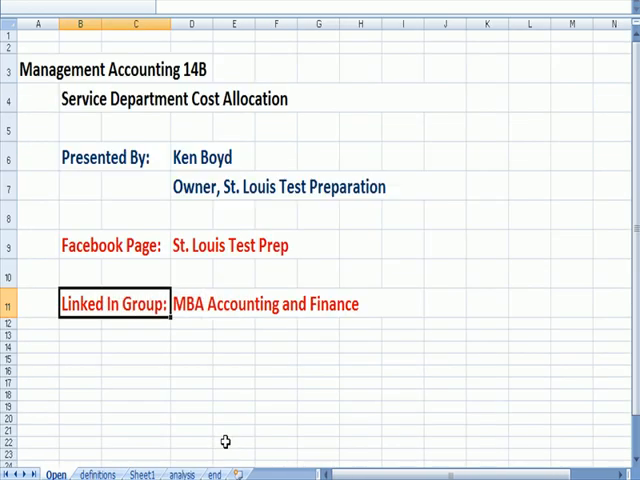
# - On the end sheet, change the 'Not On The Web' label to 'Video Textbooks'
pyautogui.click(210, 476)
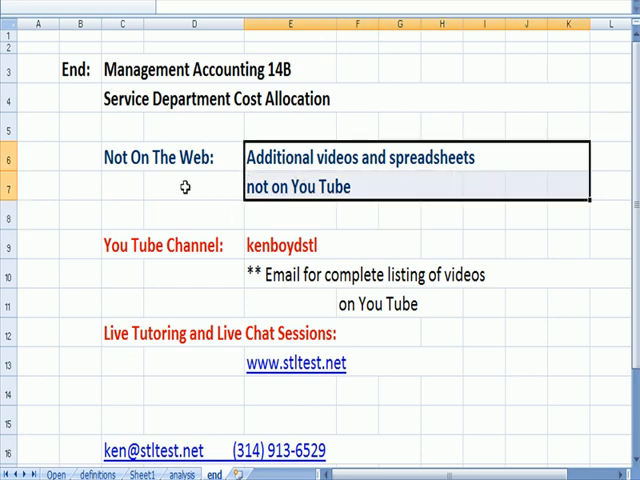
pyautogui.write('Video textboo')
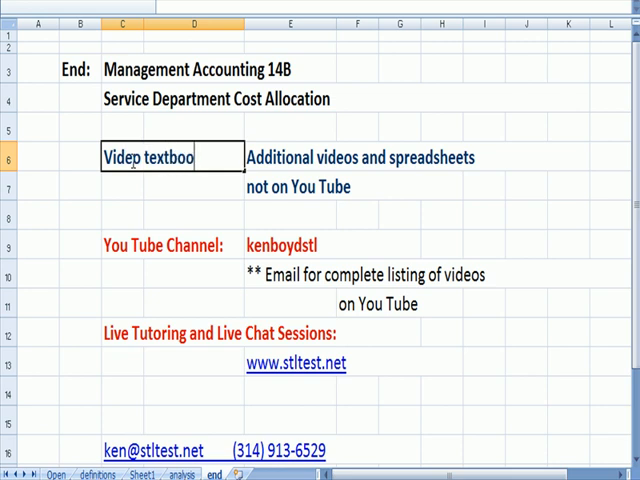
pyautogui.write('ks')
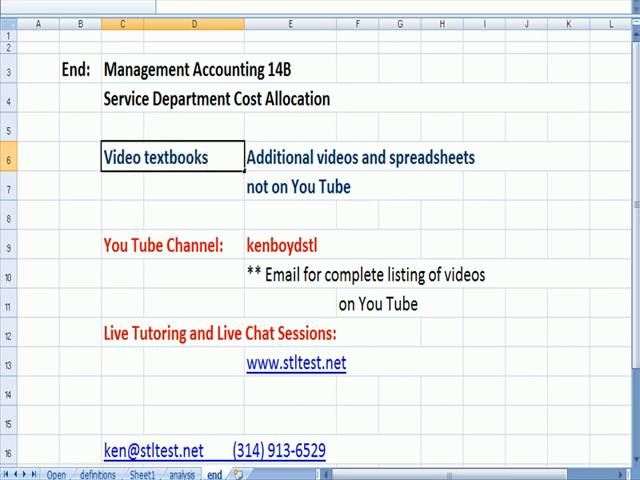
pyautogui.click(123, 187)
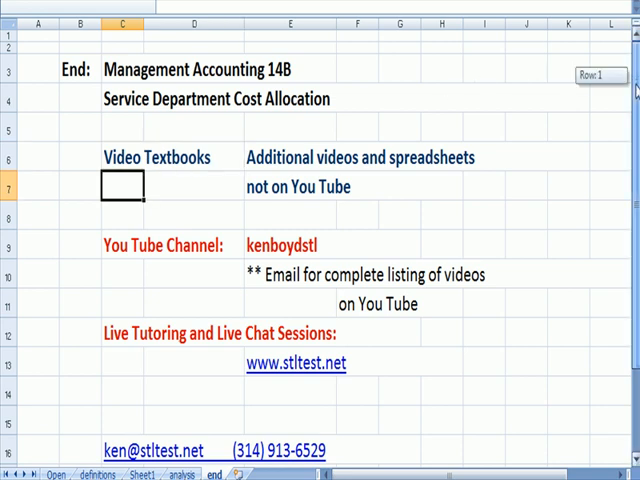
pyautogui.scroll(-3)
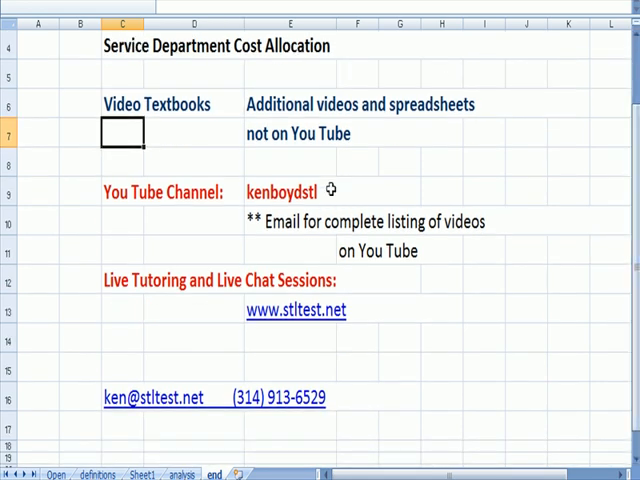
pyautogui.moveTo(402, 256)
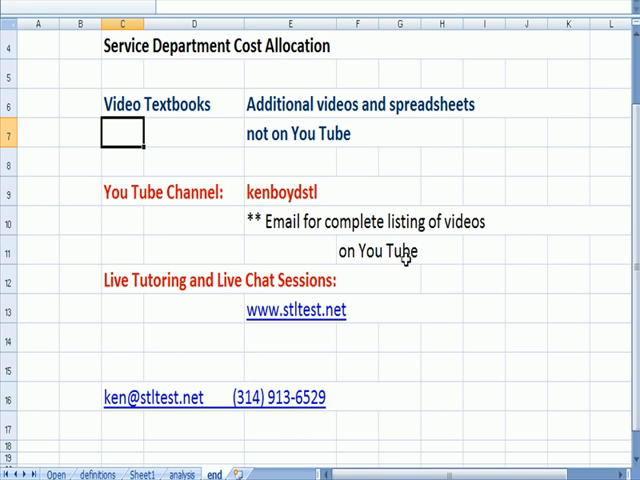
pyautogui.moveTo(412, 276)
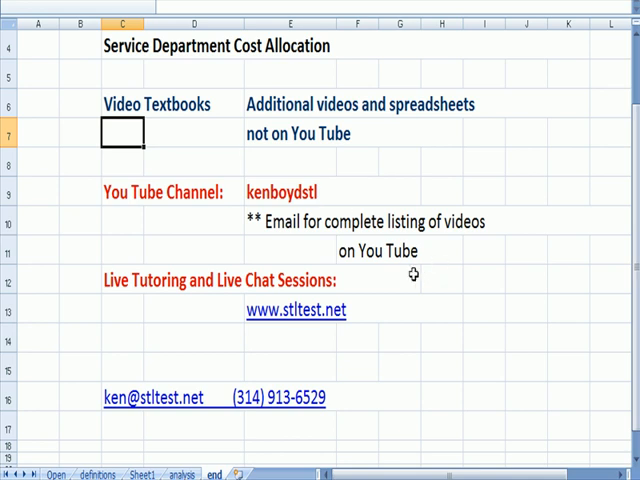
pyautogui.moveTo(284, 338)
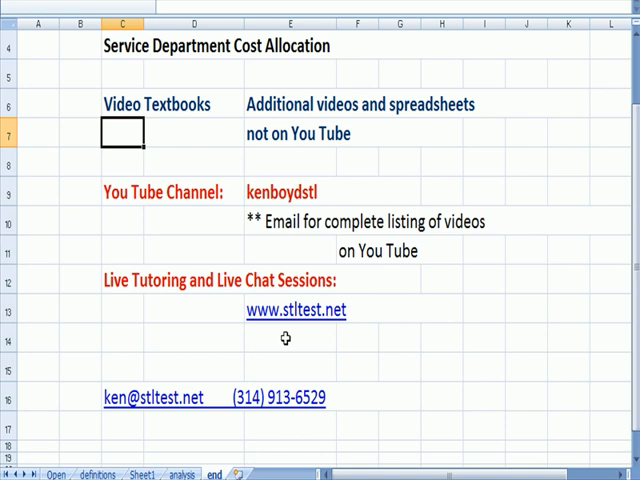
pyautogui.moveTo(279, 416)
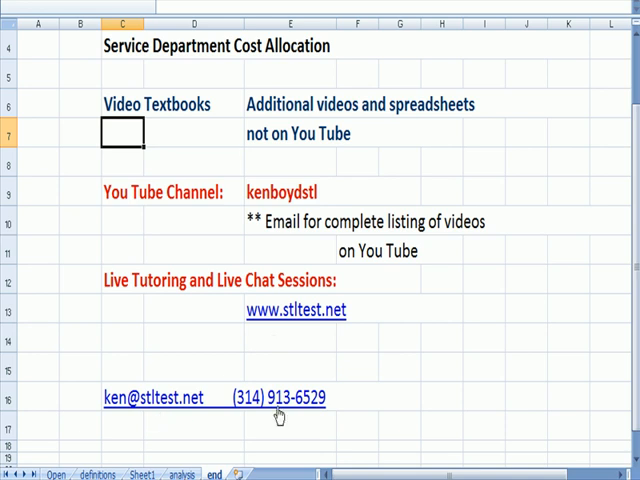
pyautogui.moveTo(280, 413)
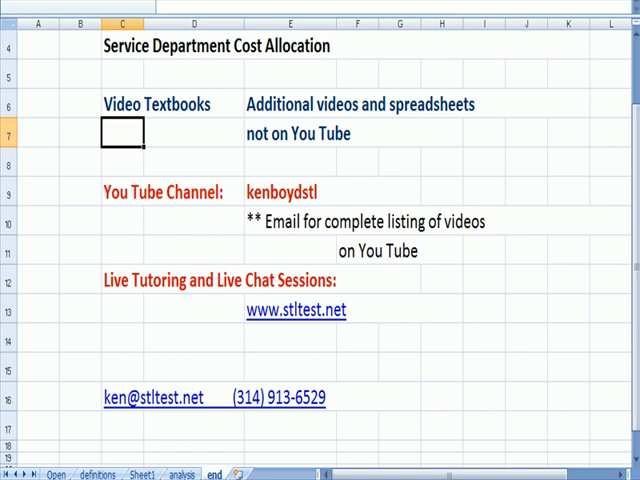